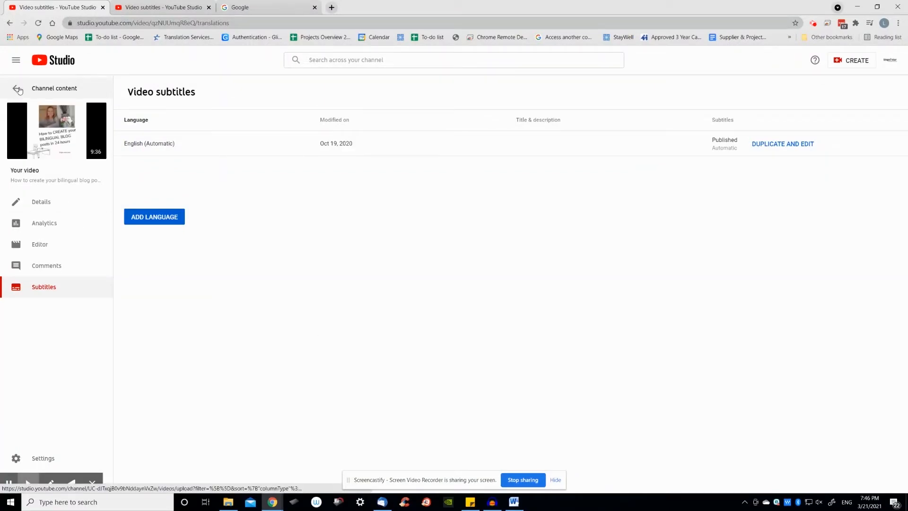
Bring up the bilingual blog post video's subtitles page and its list of video languages
click(17, 88)
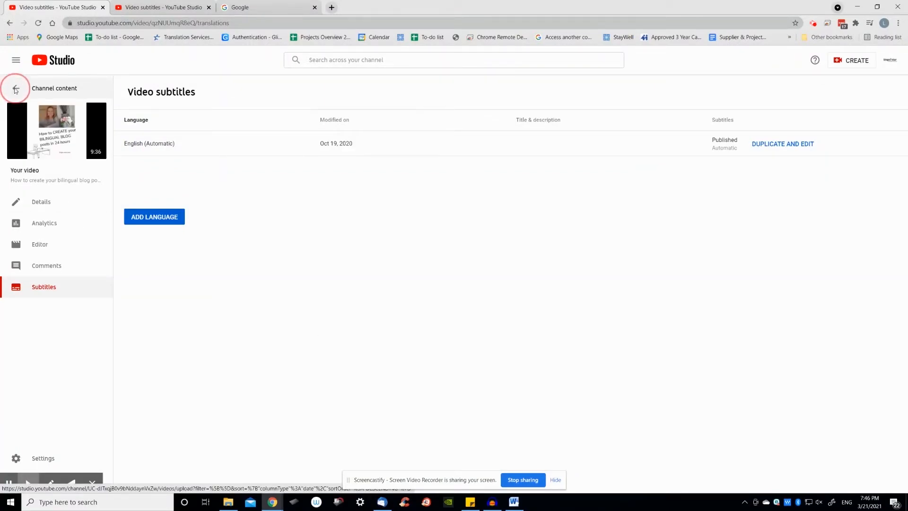
click(16, 89)
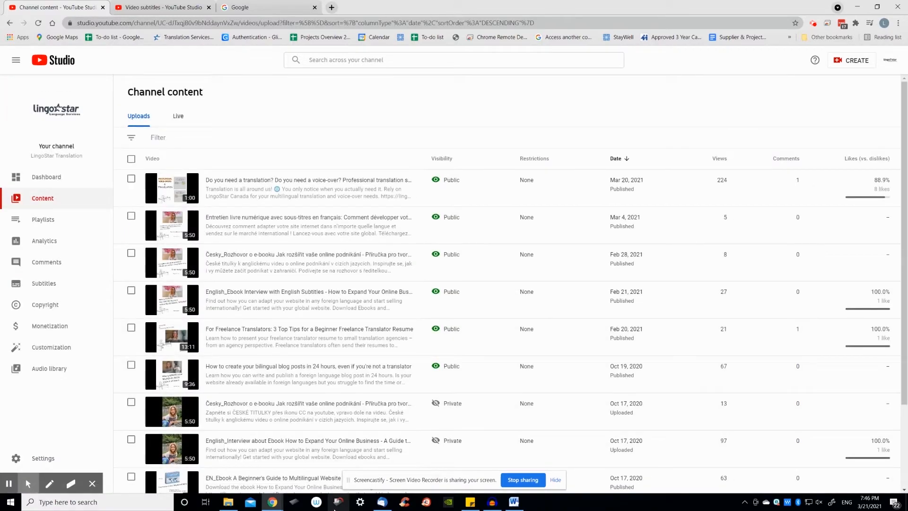
mouse_move(202, 374)
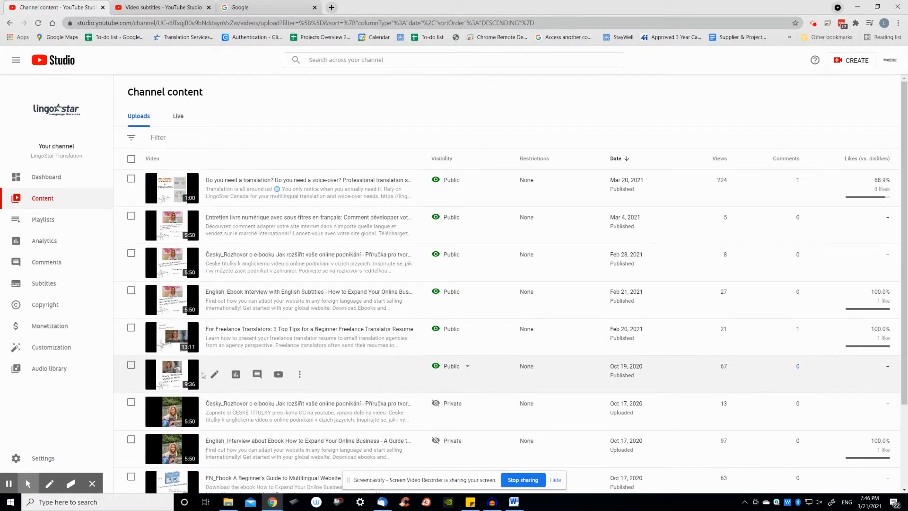
click(213, 375)
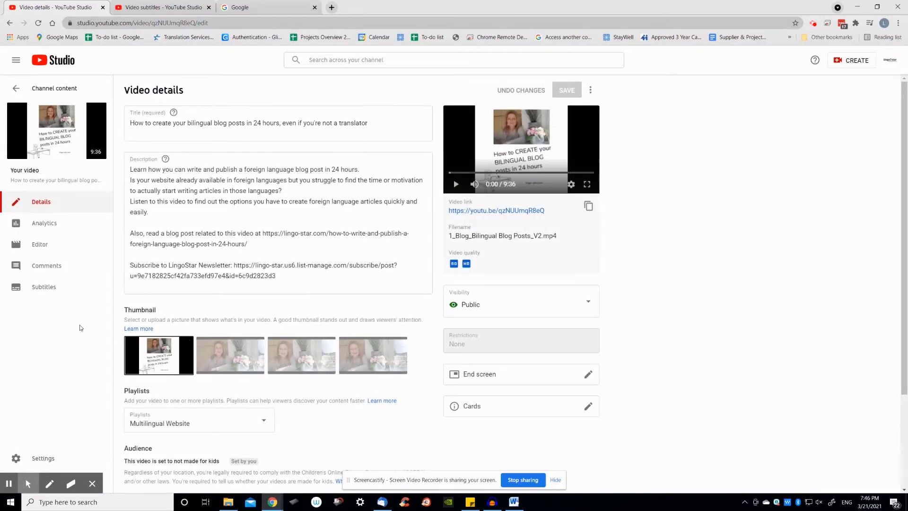
click(44, 286)
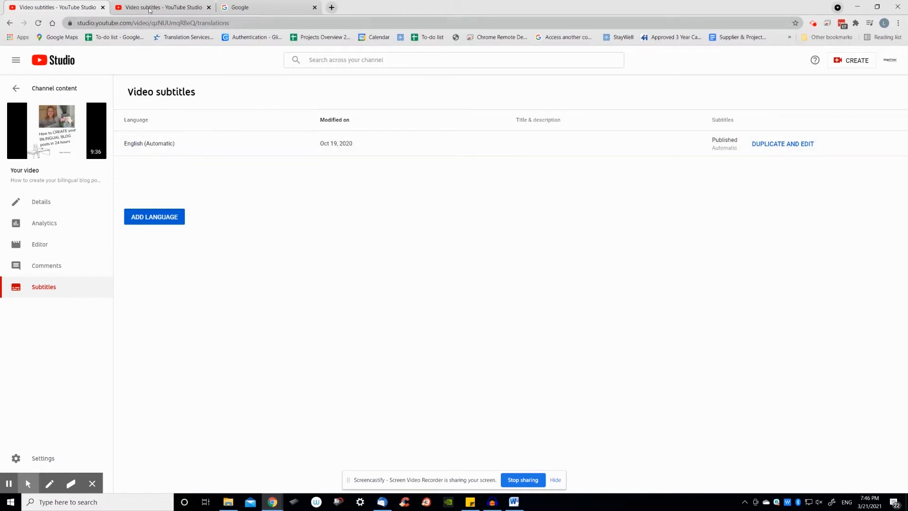
click(159, 8)
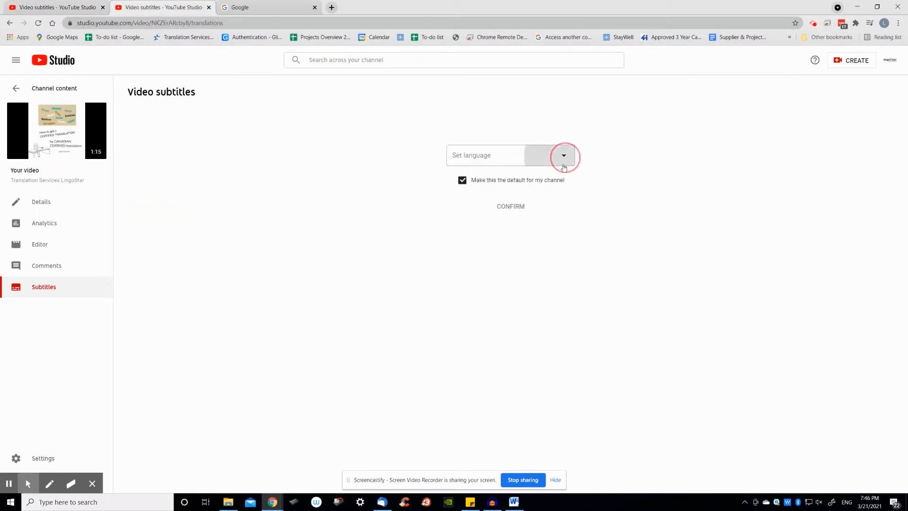
click(563, 155)
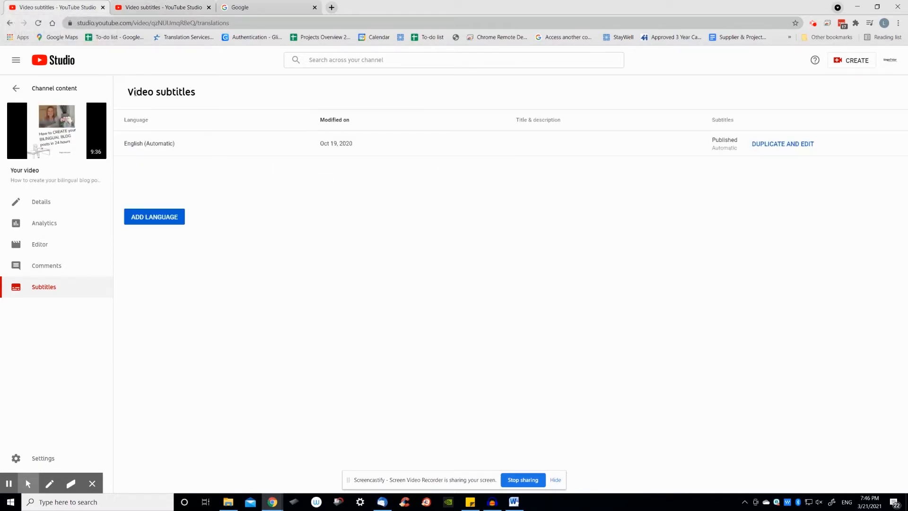
mouse_move(170, 125)
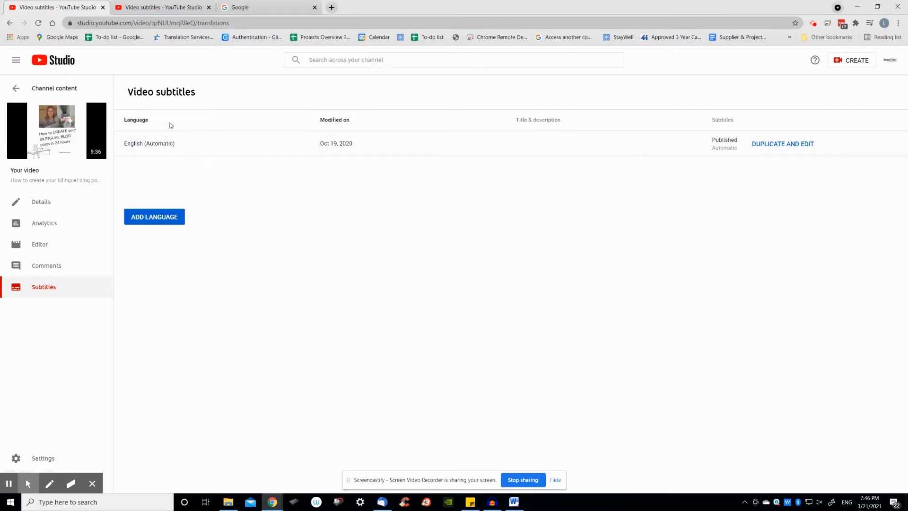
mouse_move(281, 97)
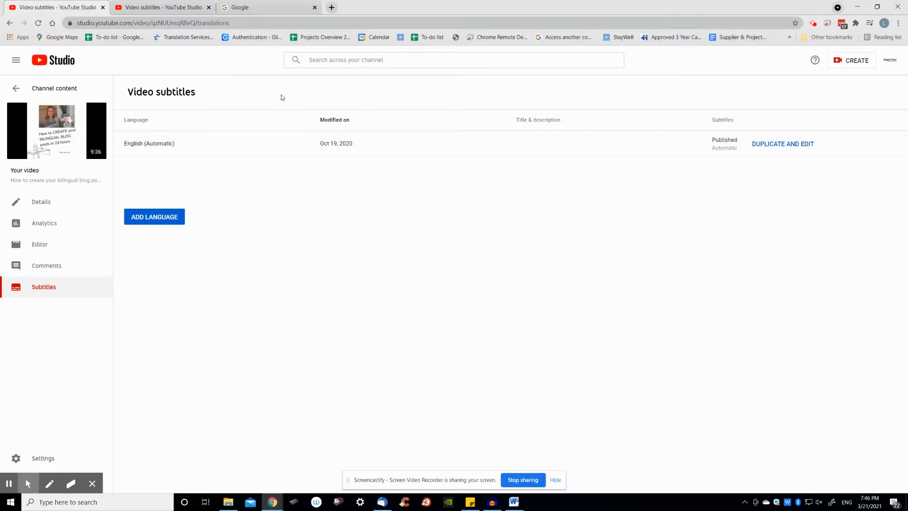
mouse_move(276, 102)
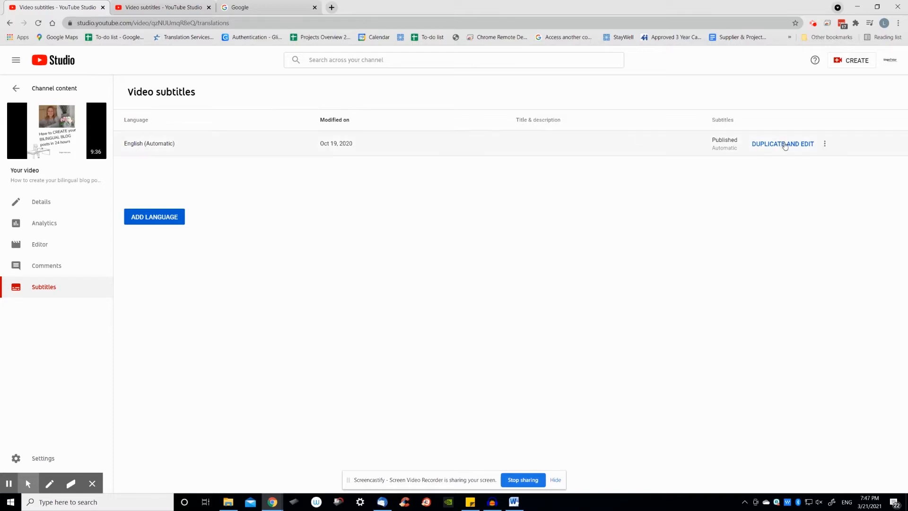
Duplicate the automatic English subtitles, assign timings, and capitalize the first caption's 'H' and 'Lenka'
click(782, 144)
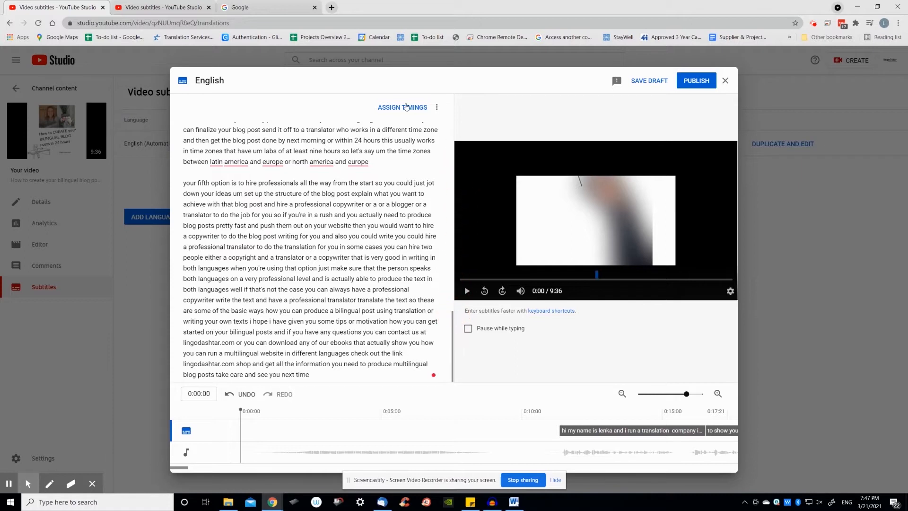
click(402, 106)
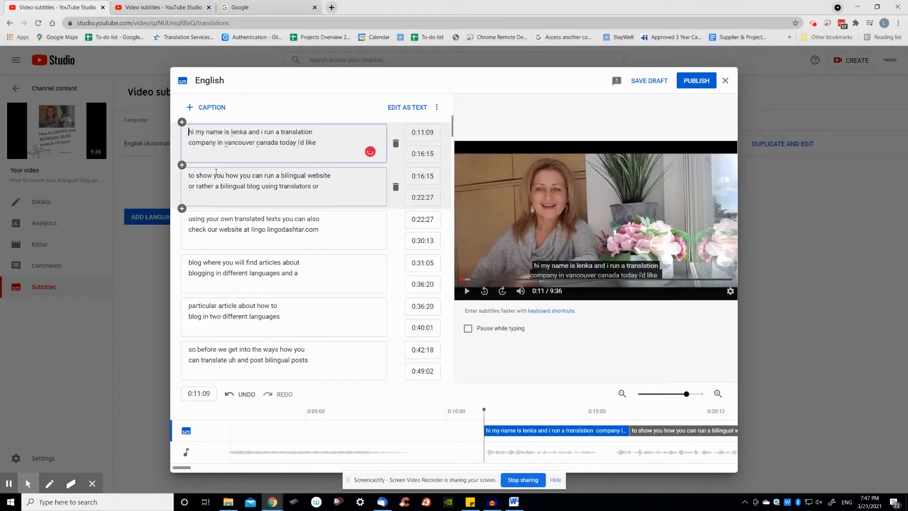
text(H)
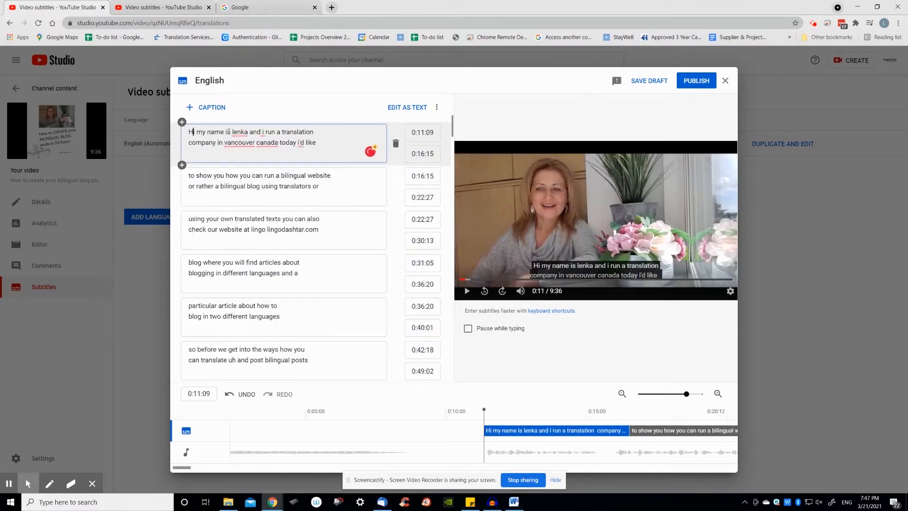
text(Lenka)
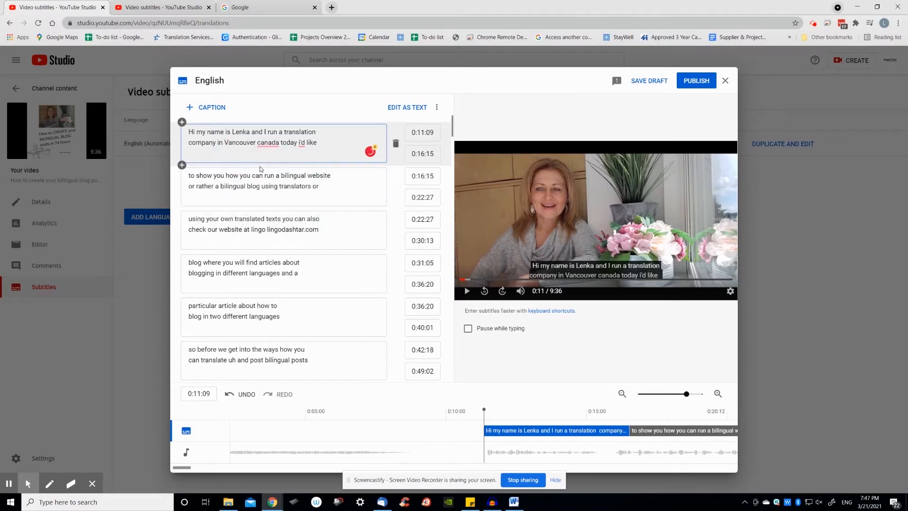
Accept Grammarly's suggestion capitalizing canada to Canada and view its advanced alerts
click(268, 142)
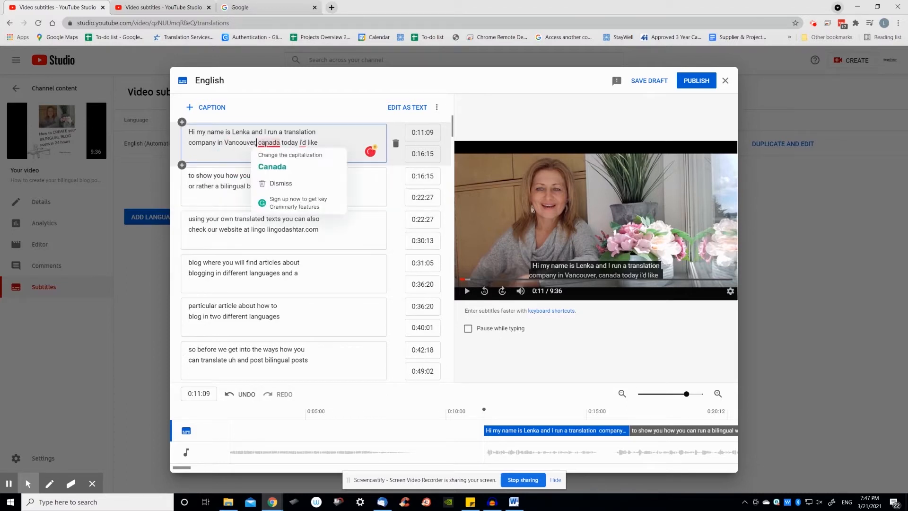
click(272, 167)
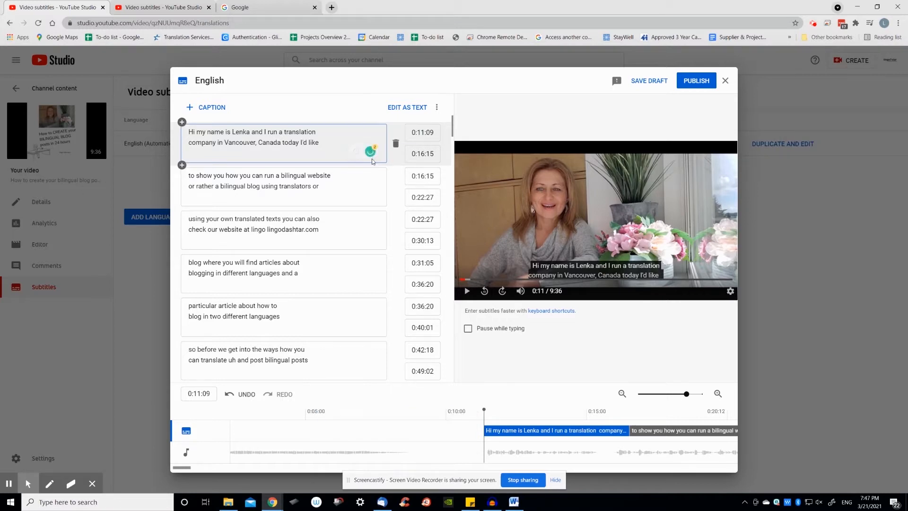
mouse_move(370, 153)
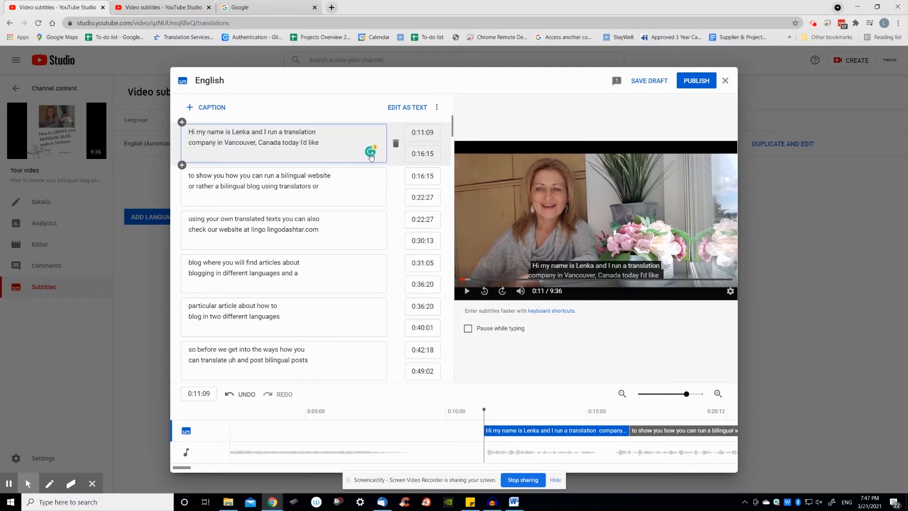
click(370, 153)
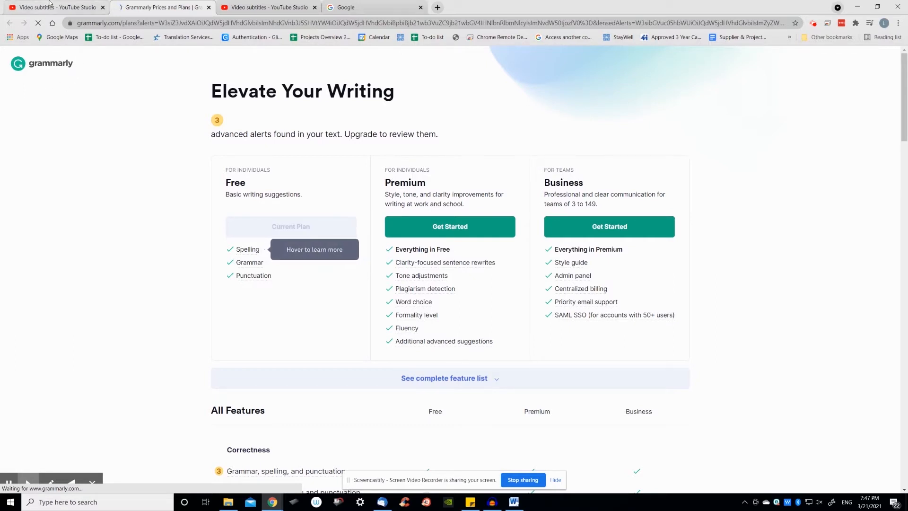
mouse_move(52, 7)
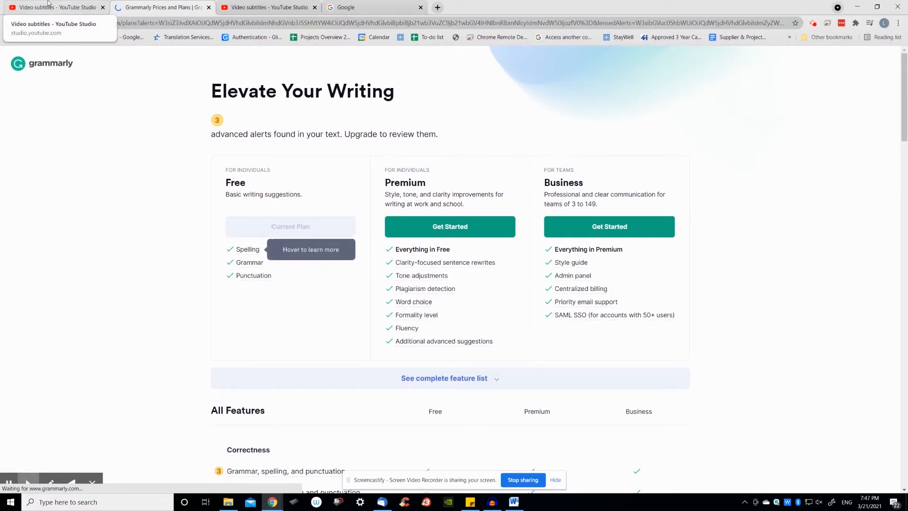
Return from the Grammarly plans page to the YouTube Studio subtitle editor
click(57, 8)
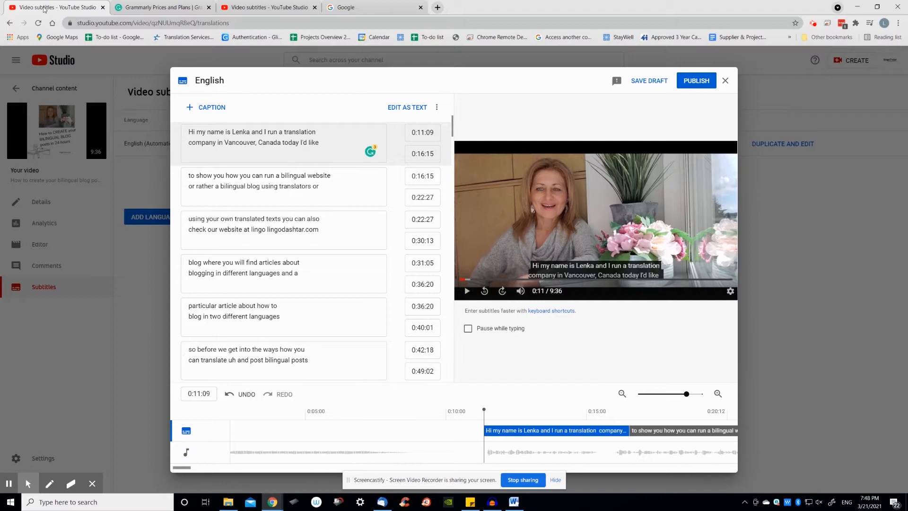
mouse_move(183, 187)
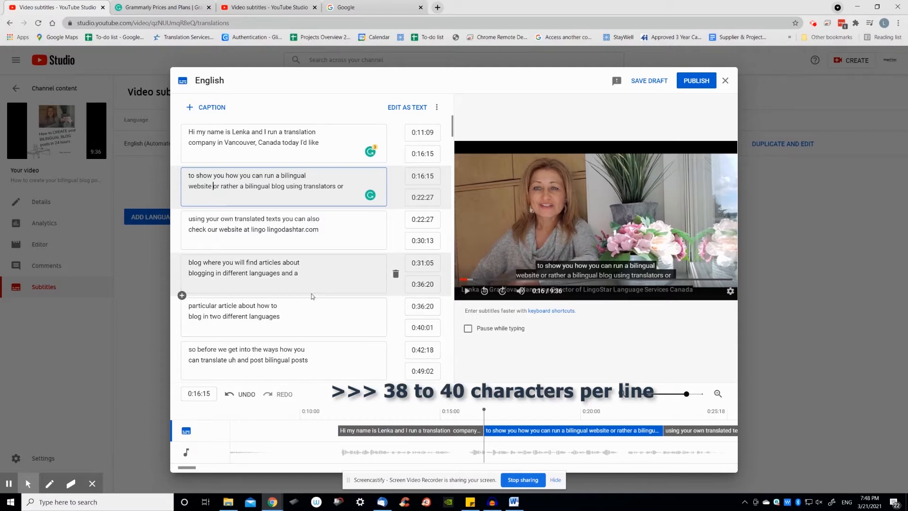
mouse_move(311, 293)
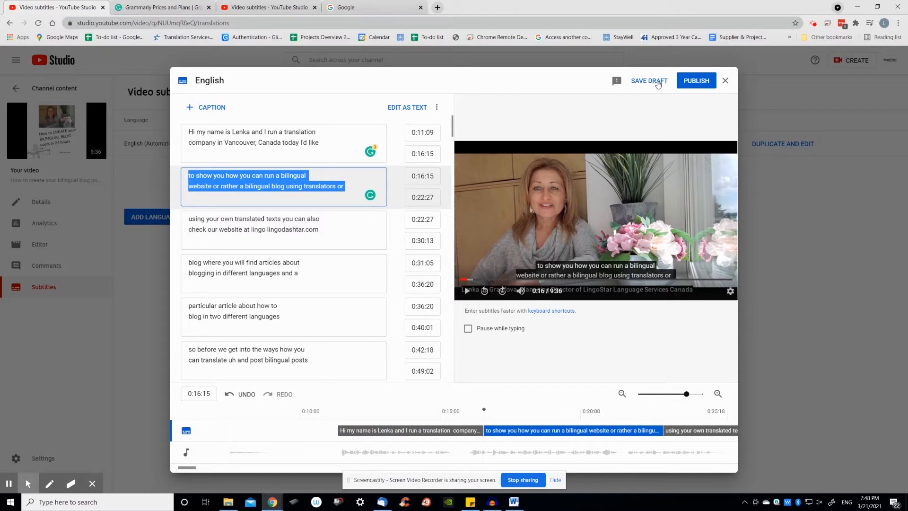
Save the edited English subtitle copy as a draft
click(724, 80)
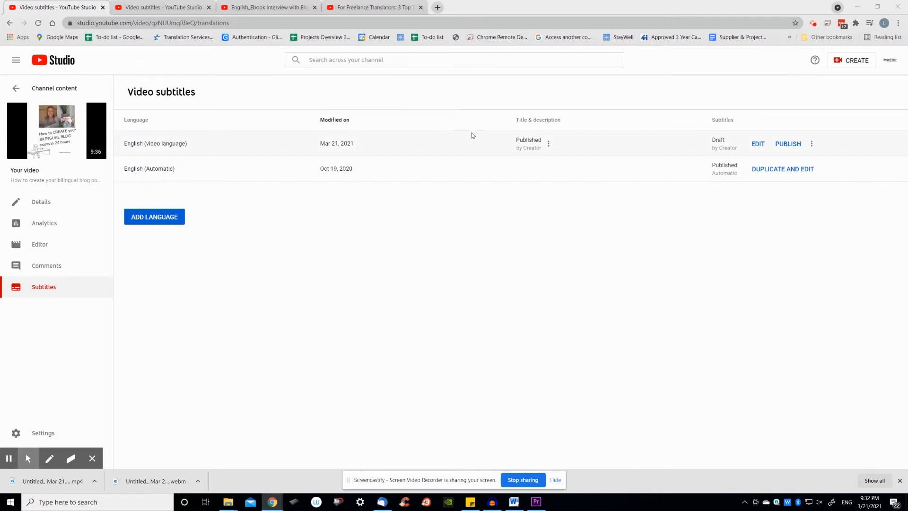
mouse_move(528, 157)
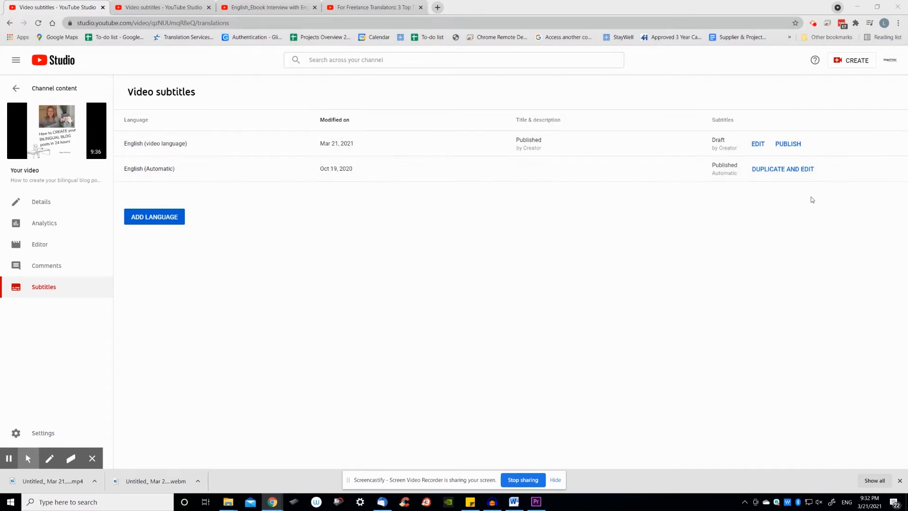
Check the automatic English track's options, then switch to the freelance translator video's subtitles page
click(824, 169)
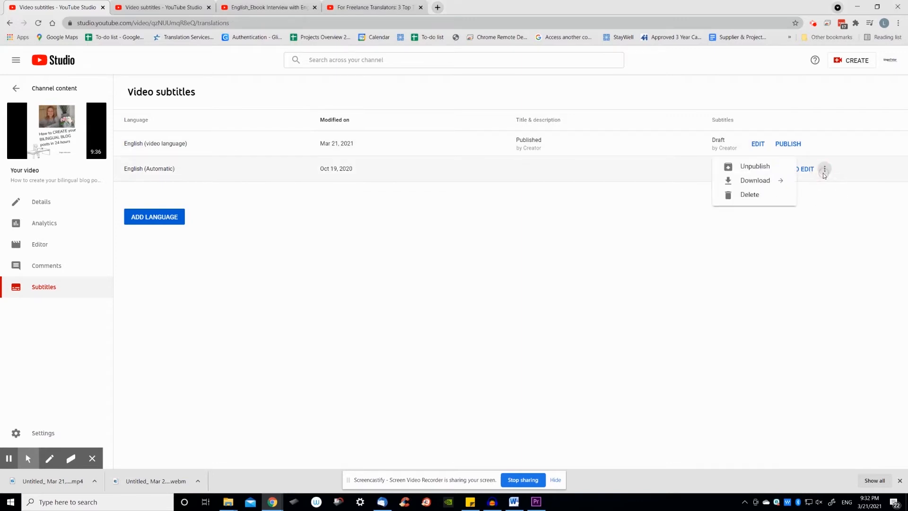
mouse_move(749, 198)
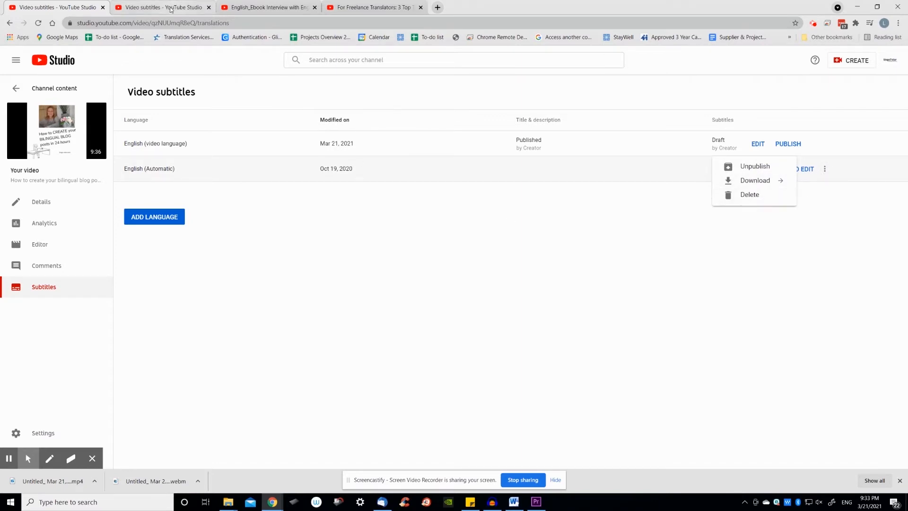
click(166, 8)
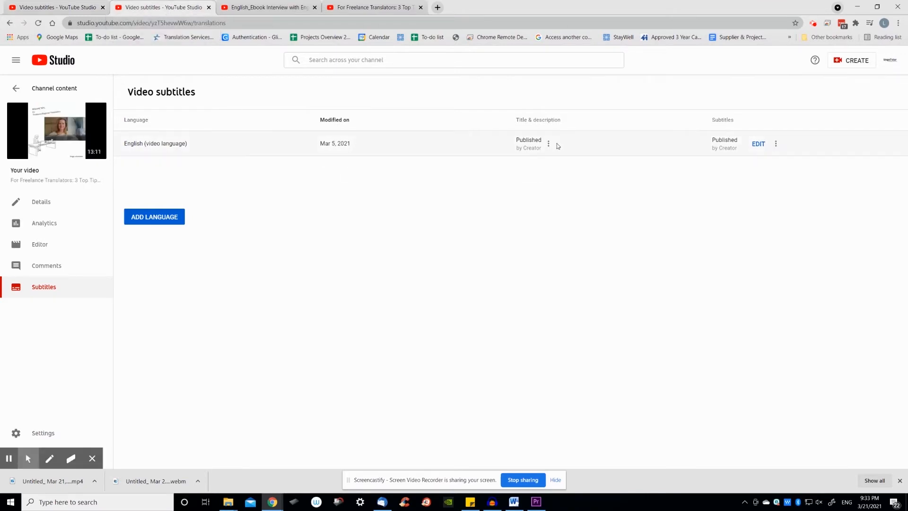
mouse_move(521, 159)
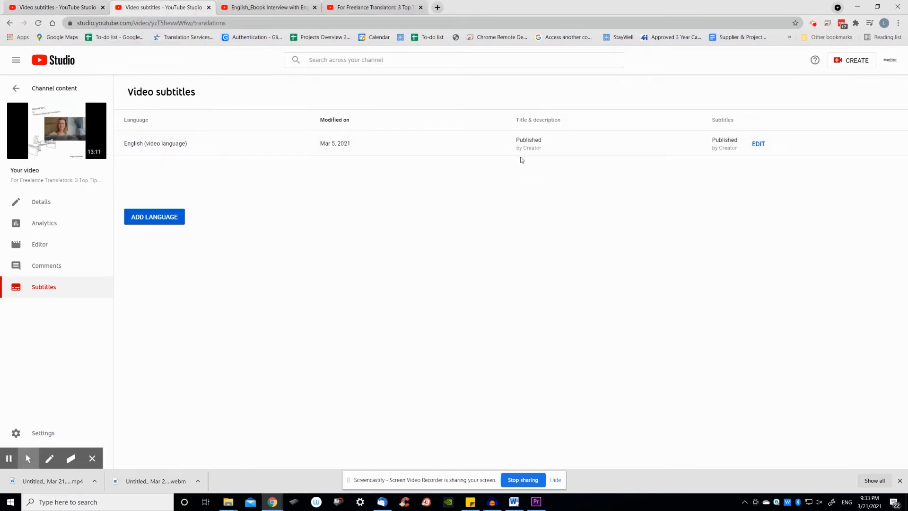
mouse_move(391, 166)
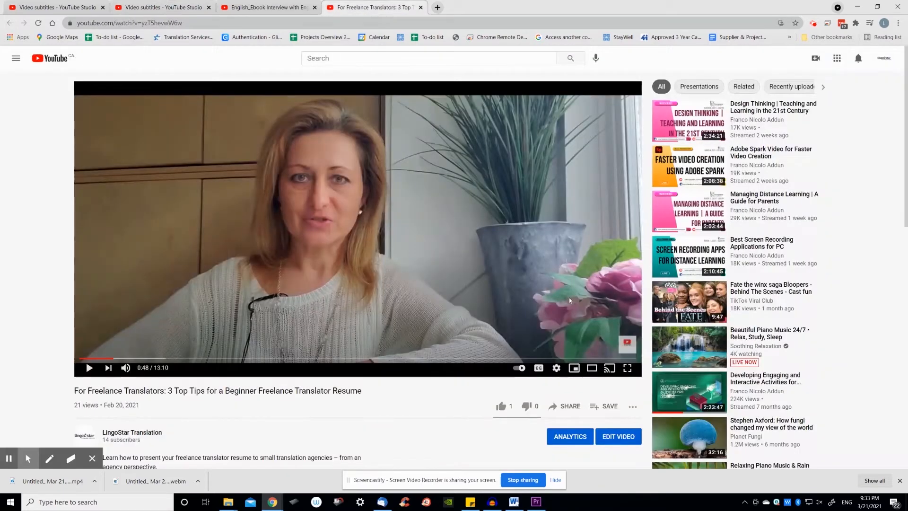
mouse_move(538, 368)
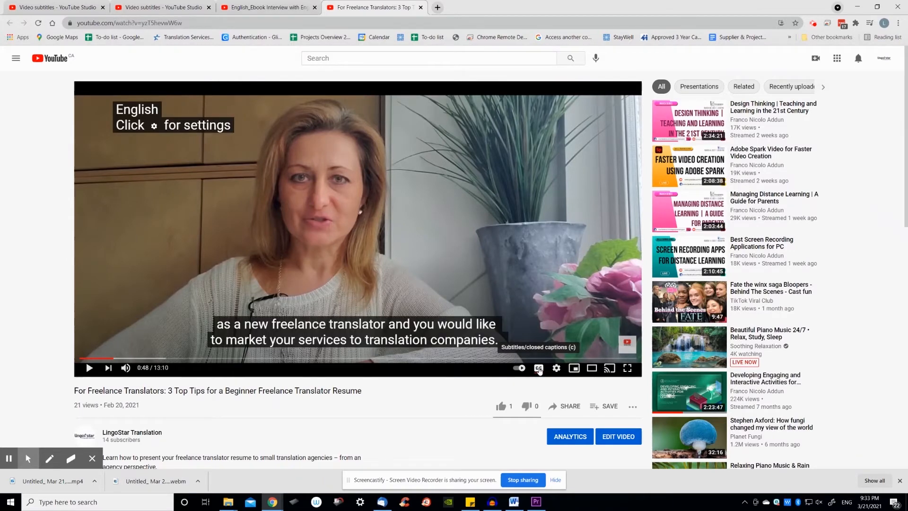
Toggle the English subtitles off and on, view the paused English Ebook interview, then return to the translators subtitles page
click(538, 368)
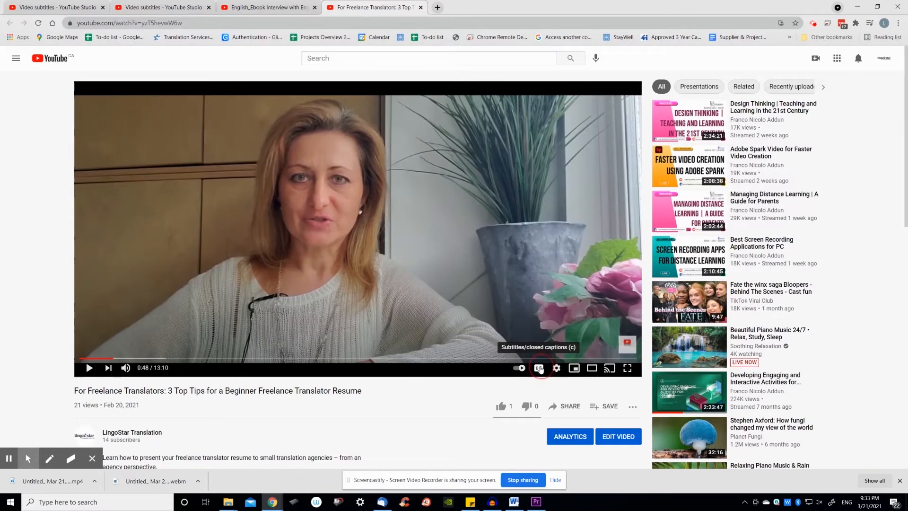
click(538, 368)
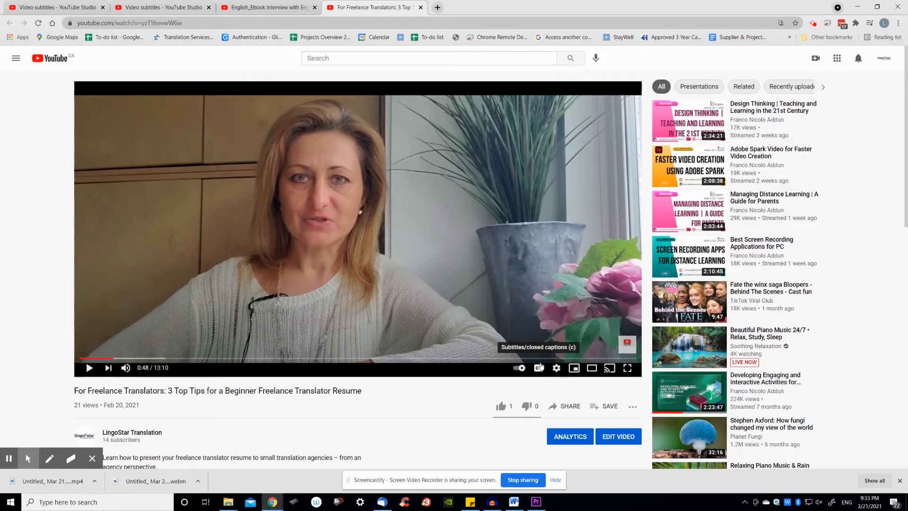
mouse_move(340, 98)
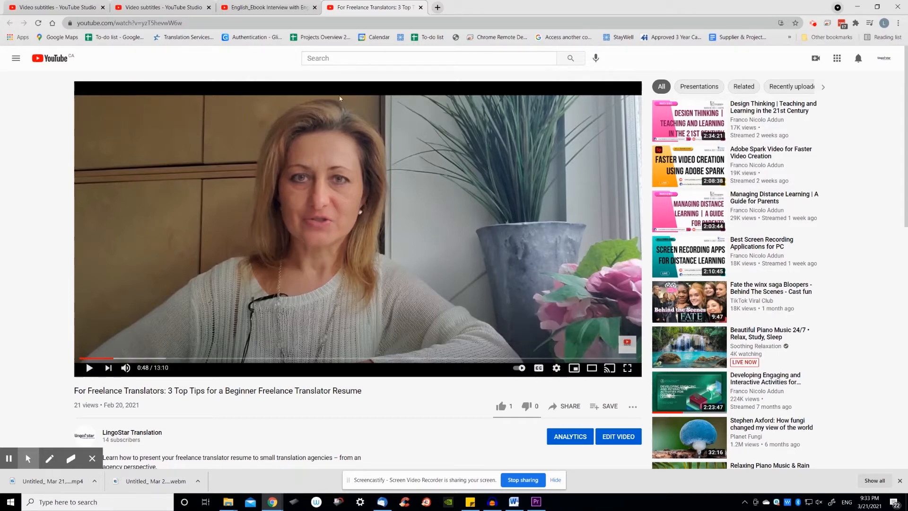
click(264, 8)
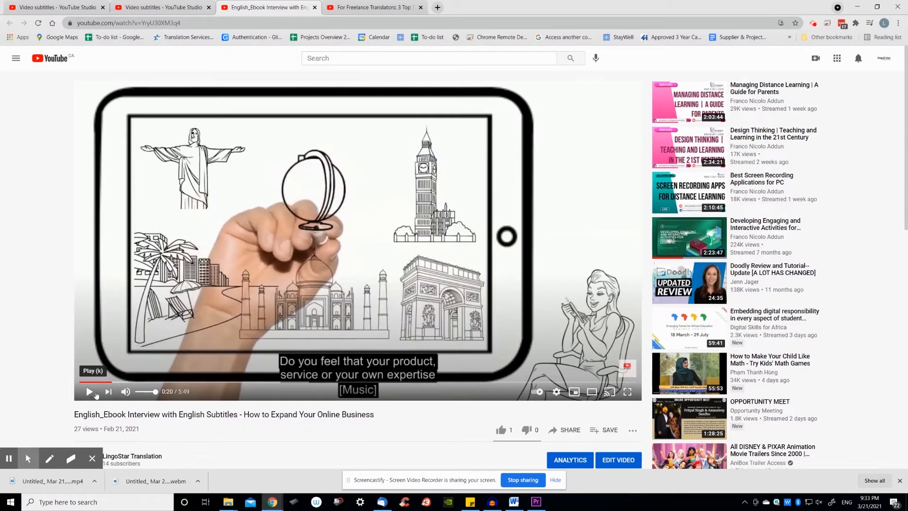
click(156, 8)
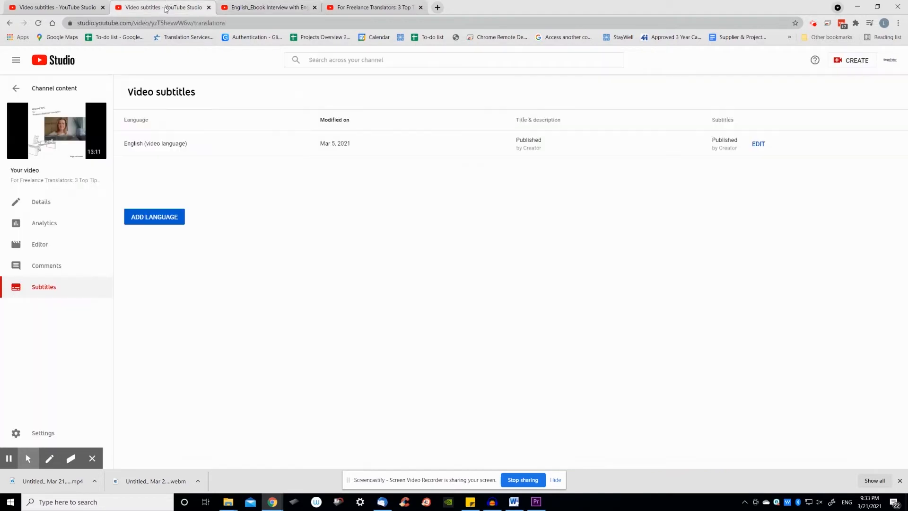
View the .vtt/.srt/.sbv download formats for the English track and the other video's automatic English track
click(548, 143)
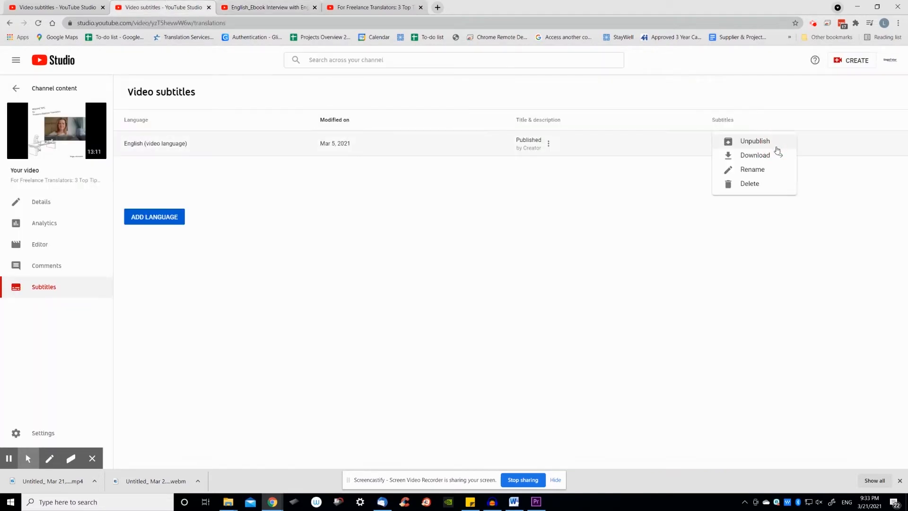
click(755, 155)
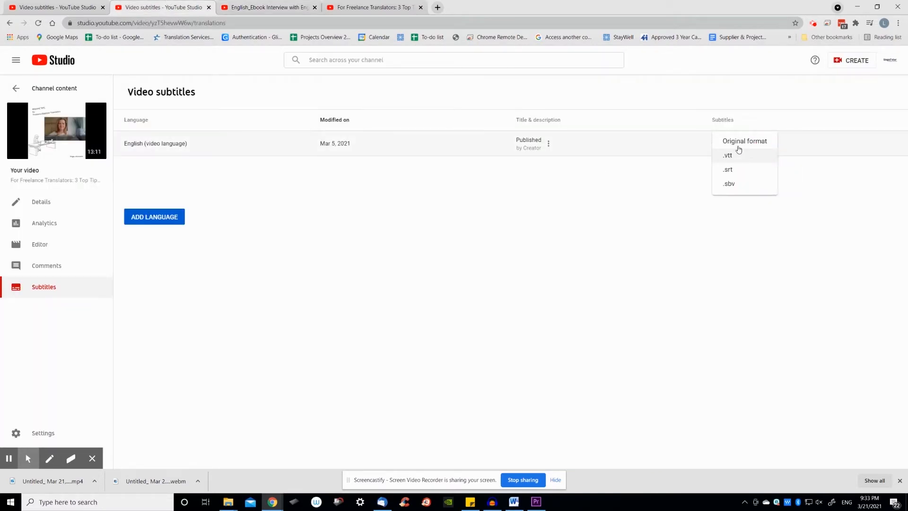
mouse_move(720, 145)
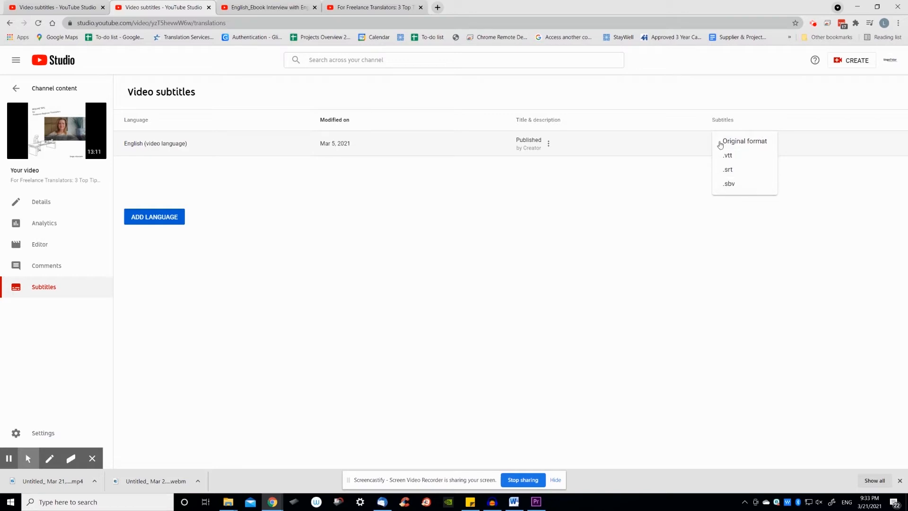
mouse_move(755, 199)
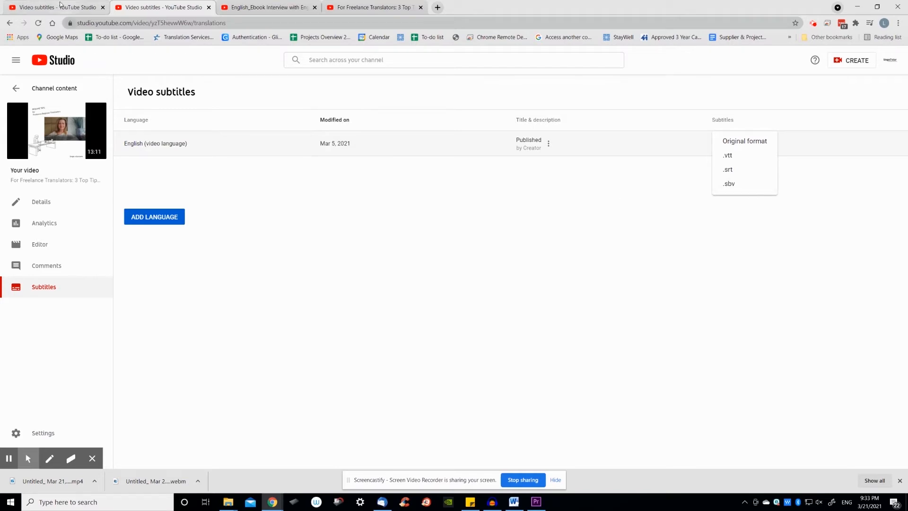
click(42, 8)
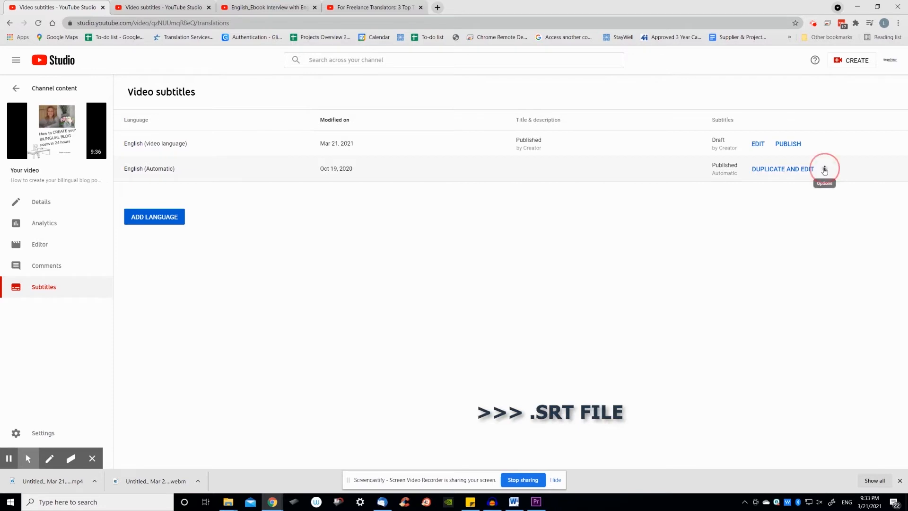
click(824, 168)
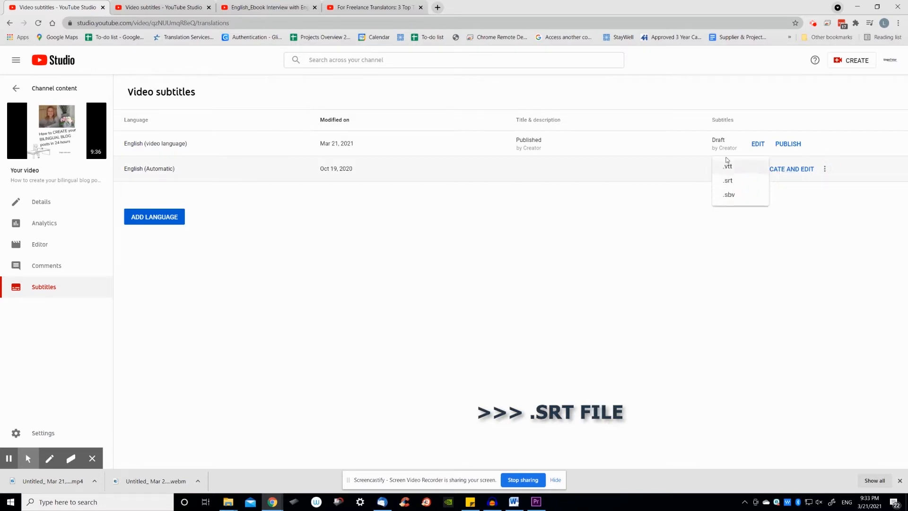
mouse_move(786, 244)
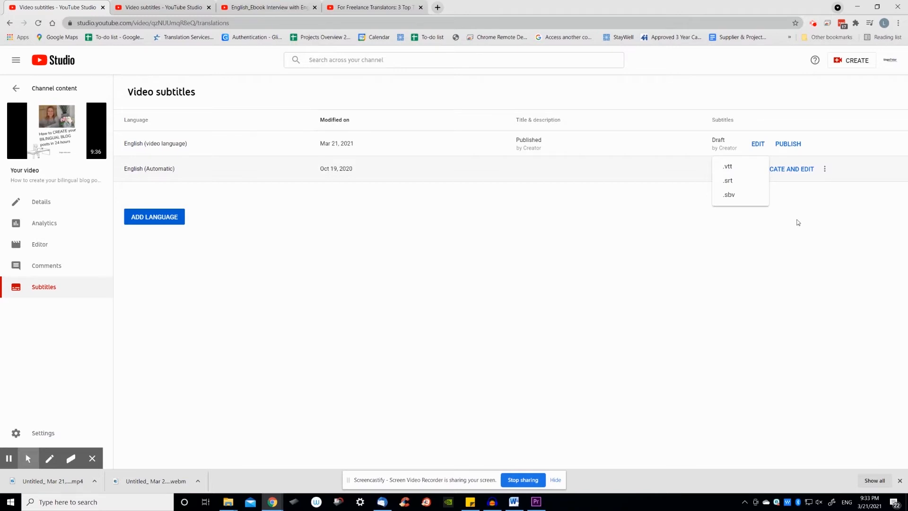
click(166, 193)
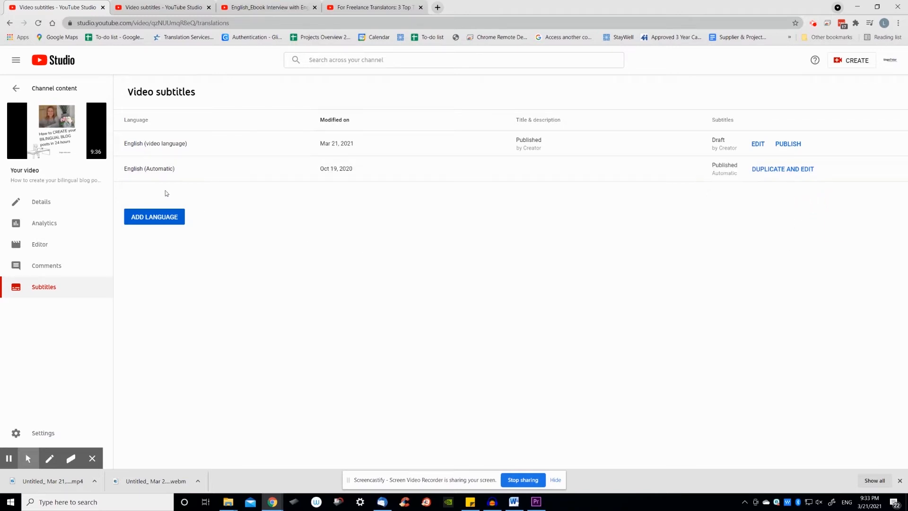
mouse_move(133, 215)
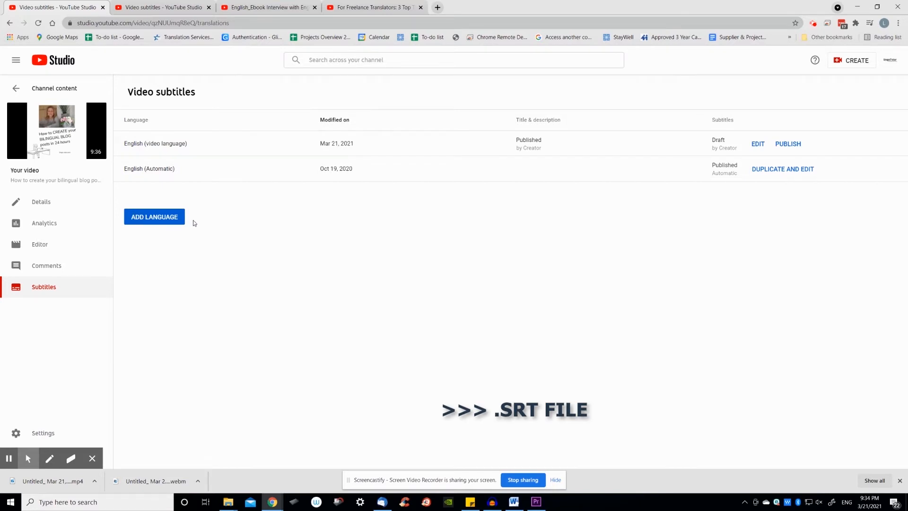
mouse_move(193, 223)
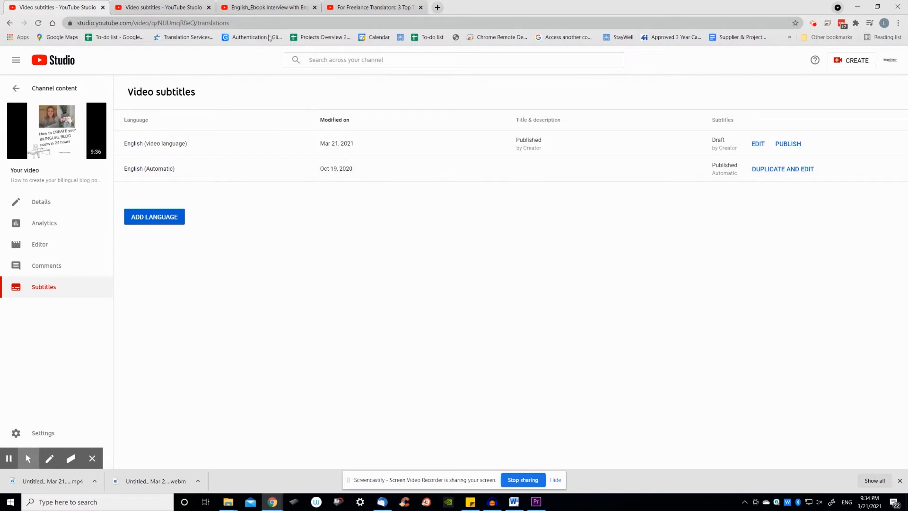
Play the English Ebook interview with English subtitles and pause it at 1:29
click(267, 8)
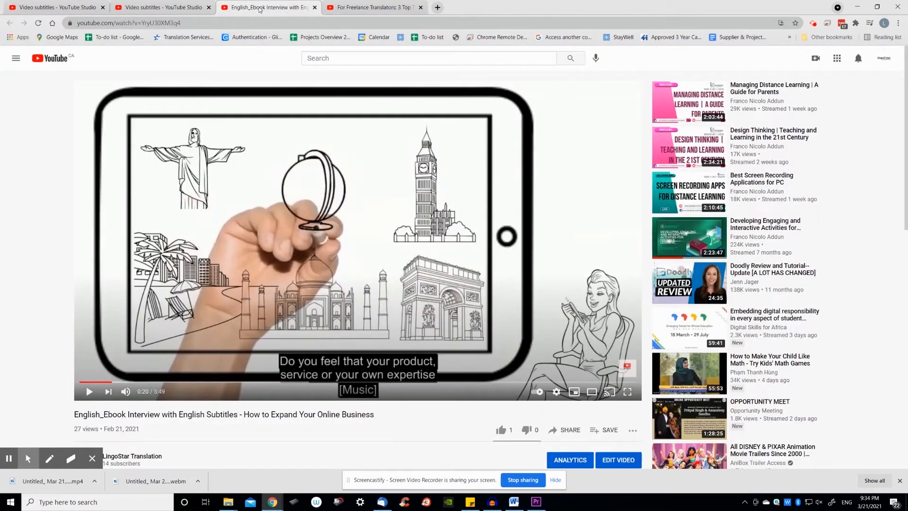
mouse_move(276, 346)
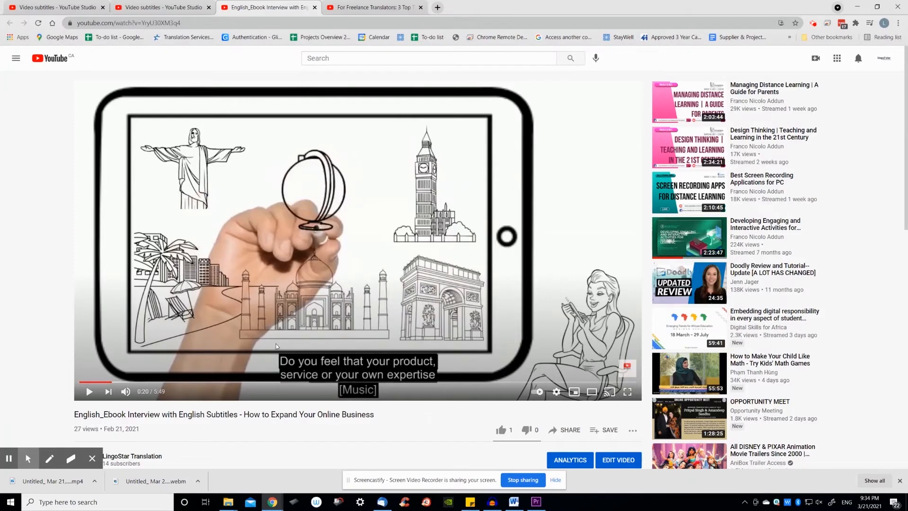
mouse_move(430, 412)
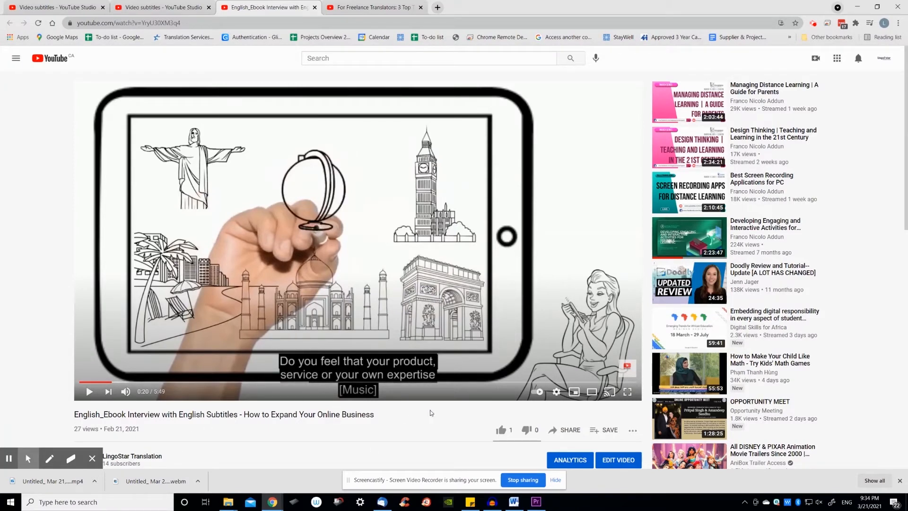
mouse_move(556, 391)
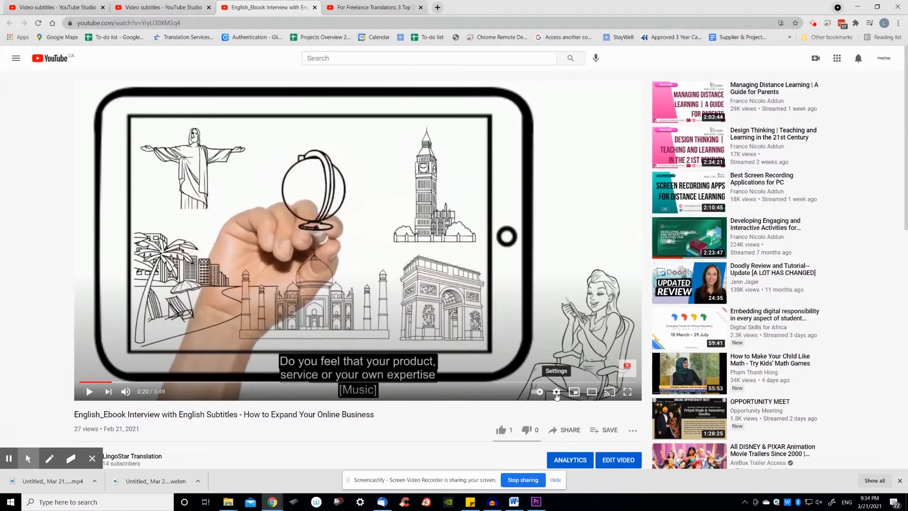
mouse_move(568, 380)
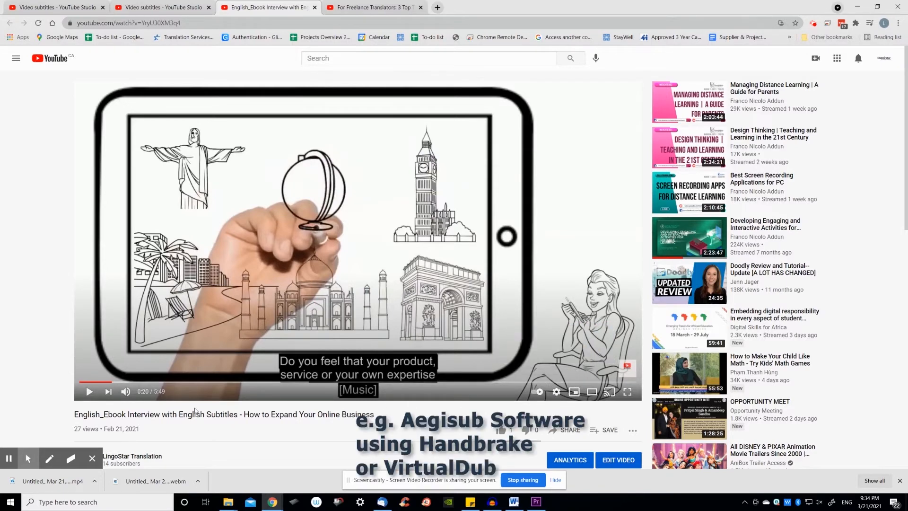
mouse_move(89, 391)
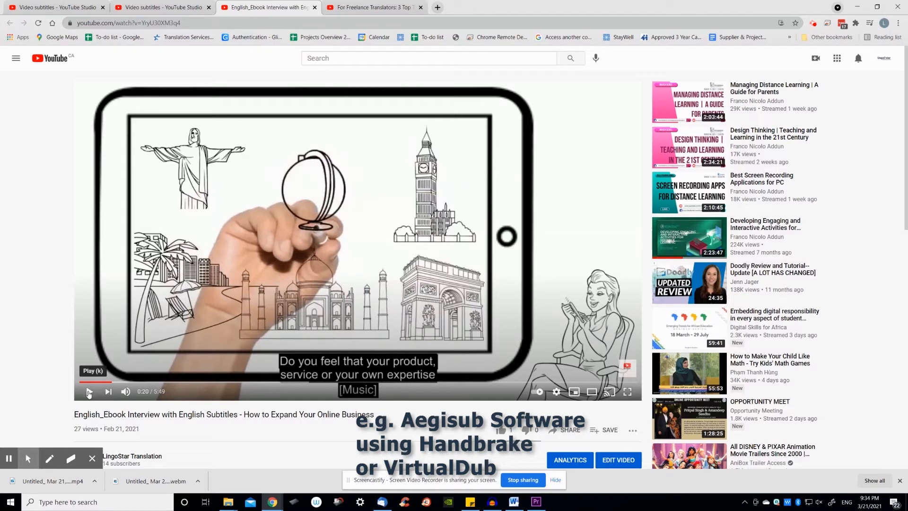
click(89, 391)
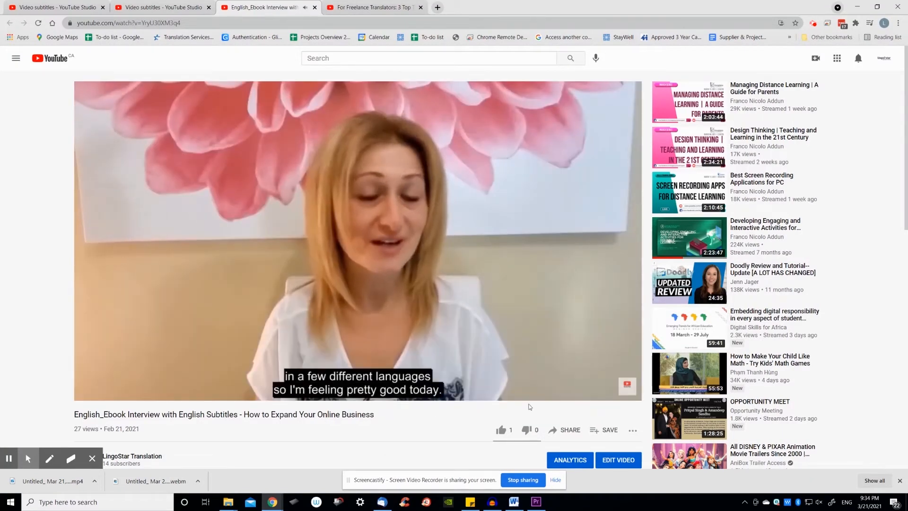
click(556, 392)
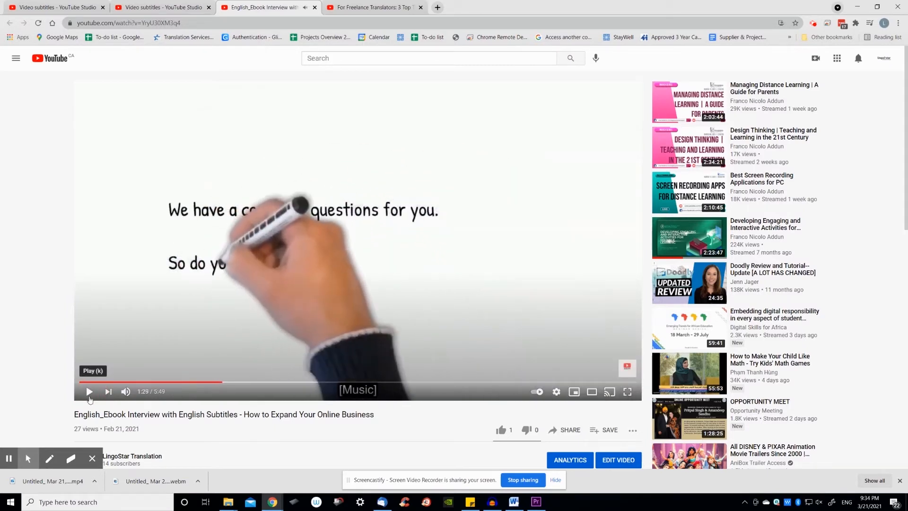
mouse_move(125, 399)
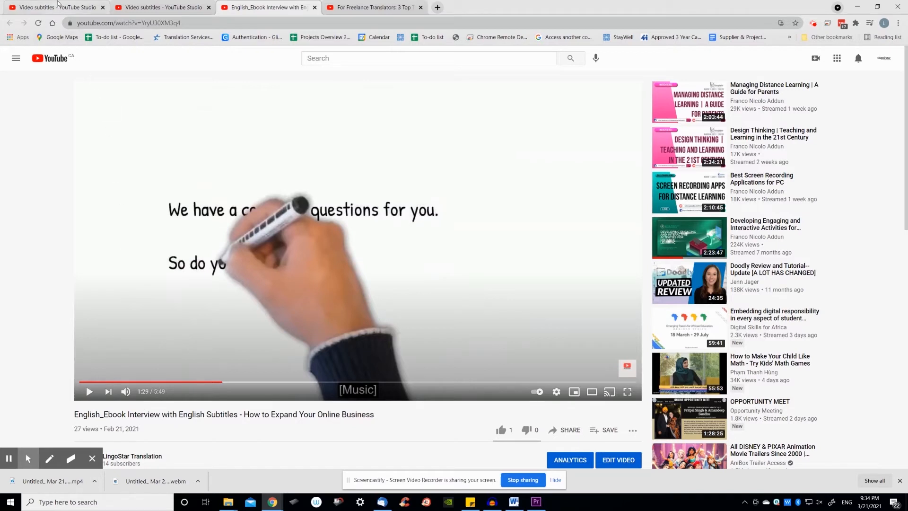
Add Cantonese as a new subtitle language on the bilingual blog video's subtitles page
click(53, 7)
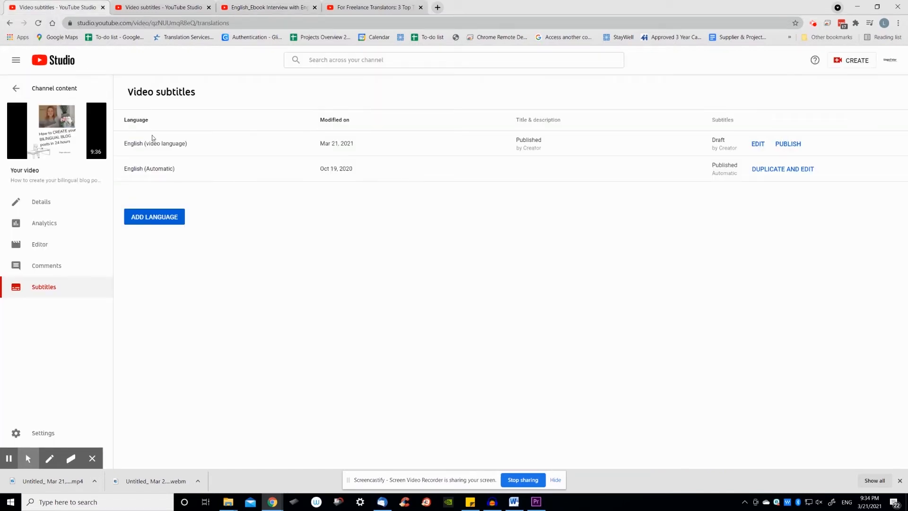
mouse_move(94, 68)
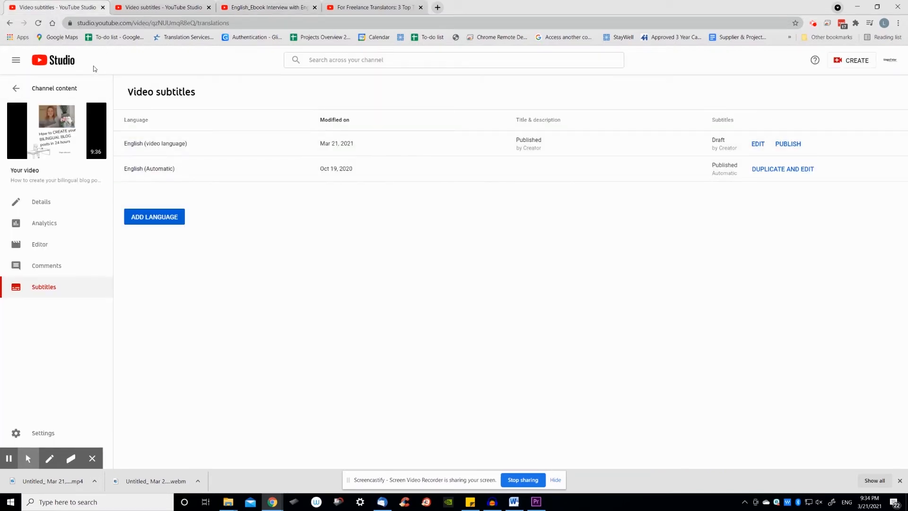
click(154, 216)
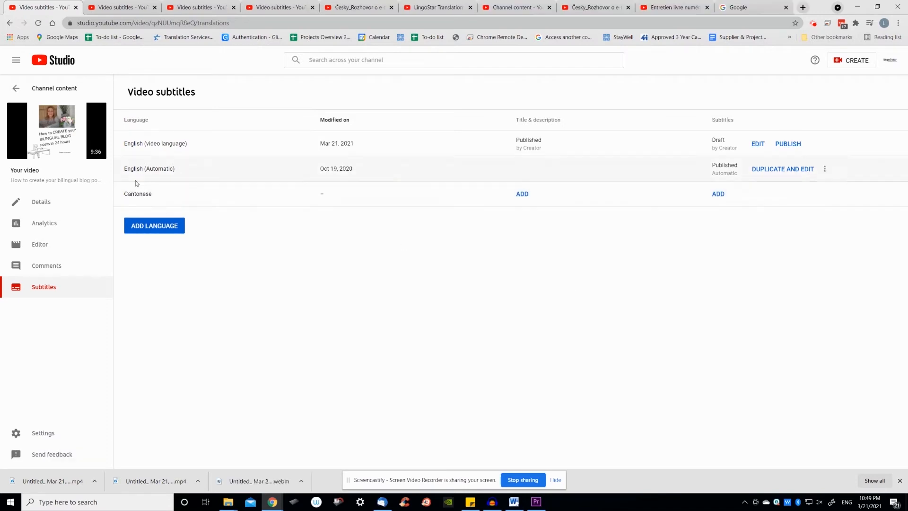
mouse_move(195, 206)
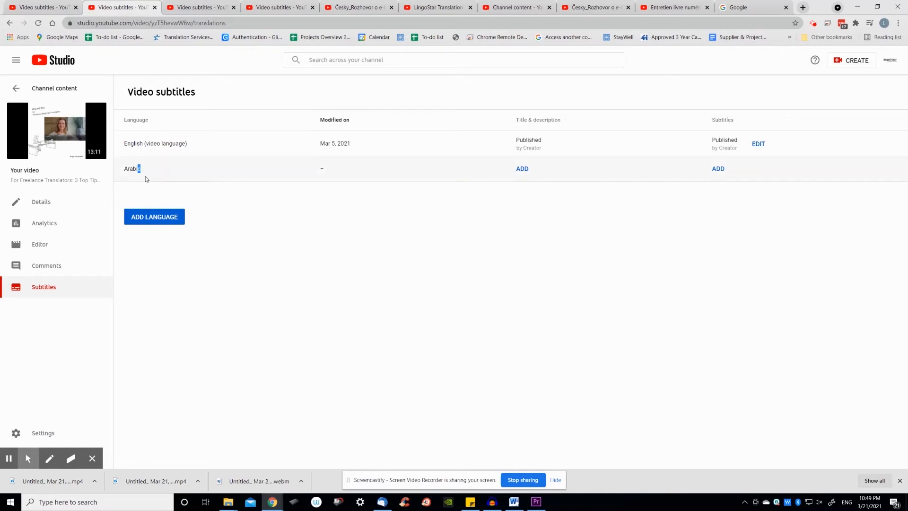
mouse_move(208, 257)
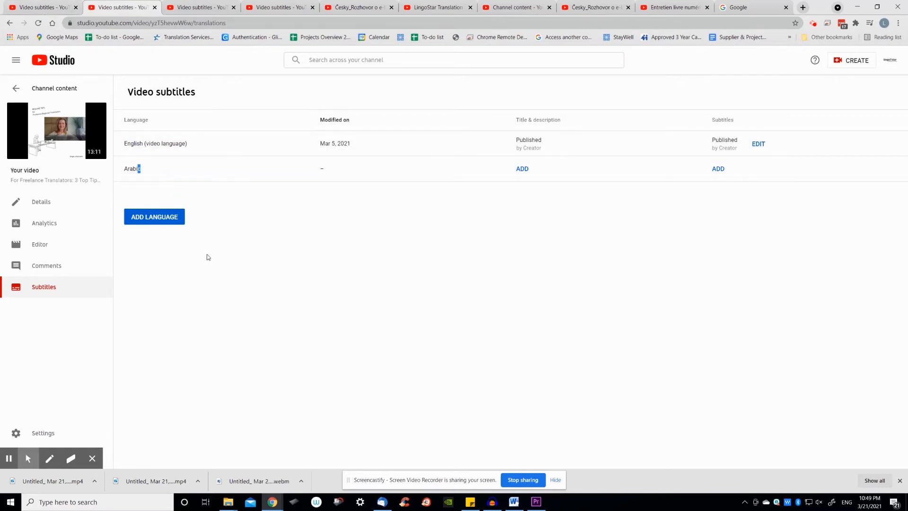
mouse_move(176, 228)
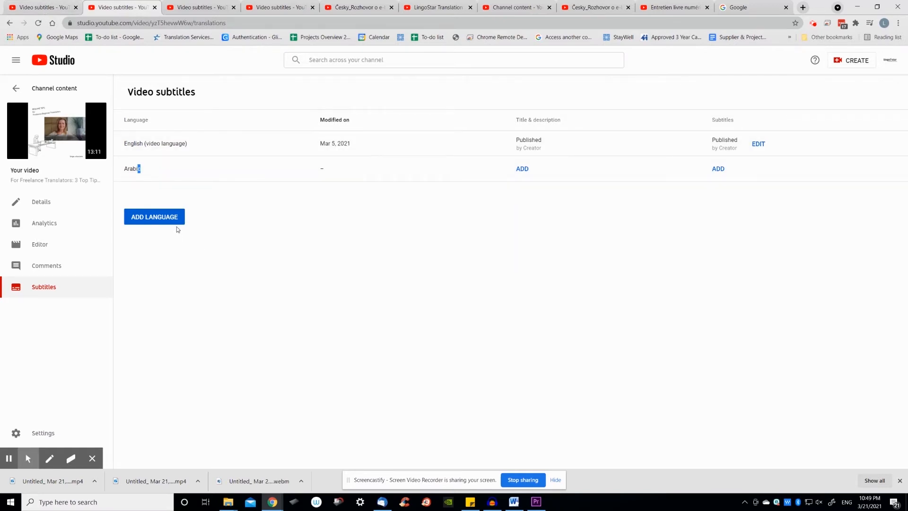
mouse_move(175, 217)
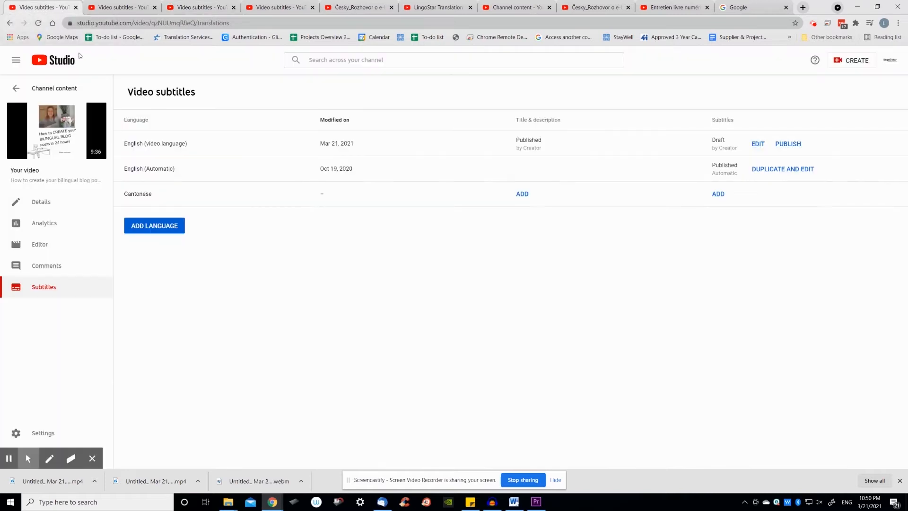
mouse_move(94, 66)
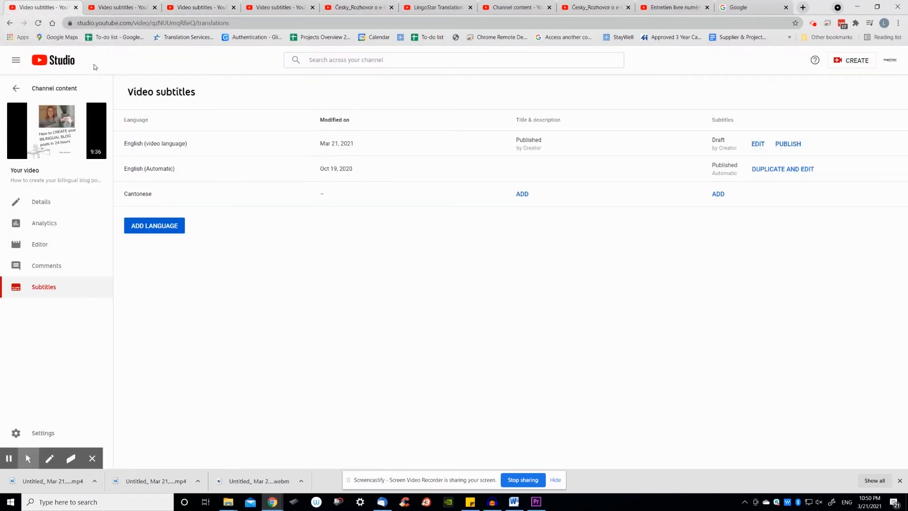
mouse_move(162, 217)
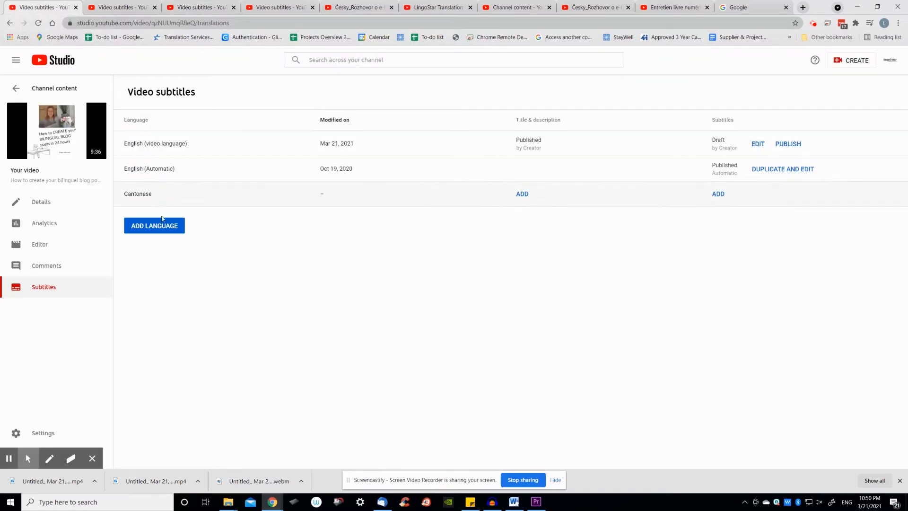
Start adding another subtitle language and bring up the Subtitling files folder from the taskbar
click(154, 225)
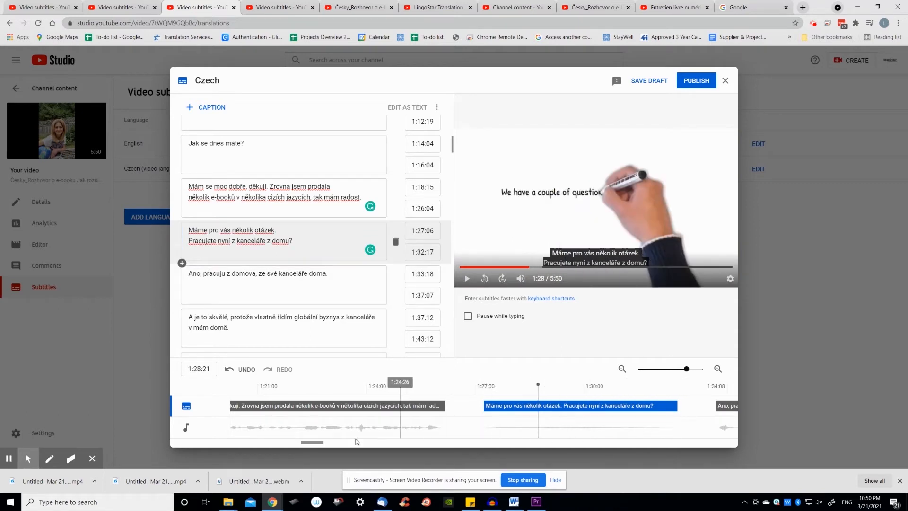
drag(312, 443, 338, 444)
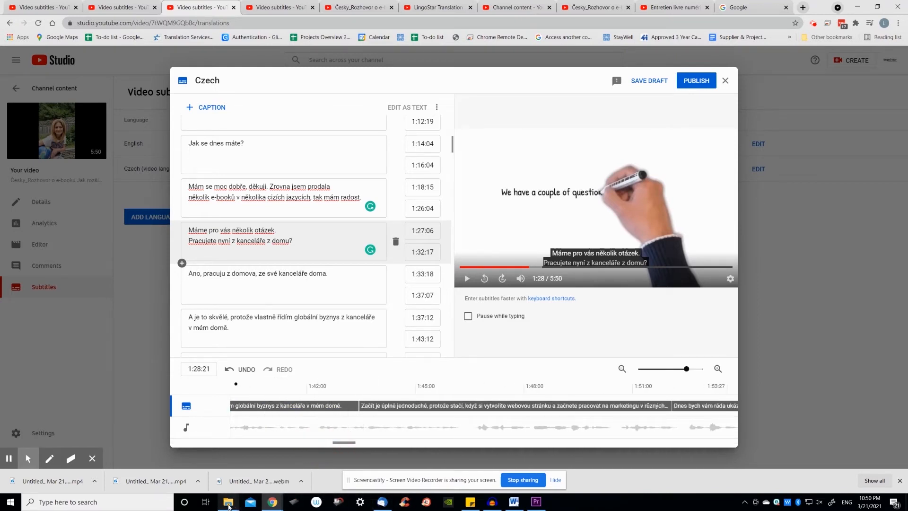
click(228, 502)
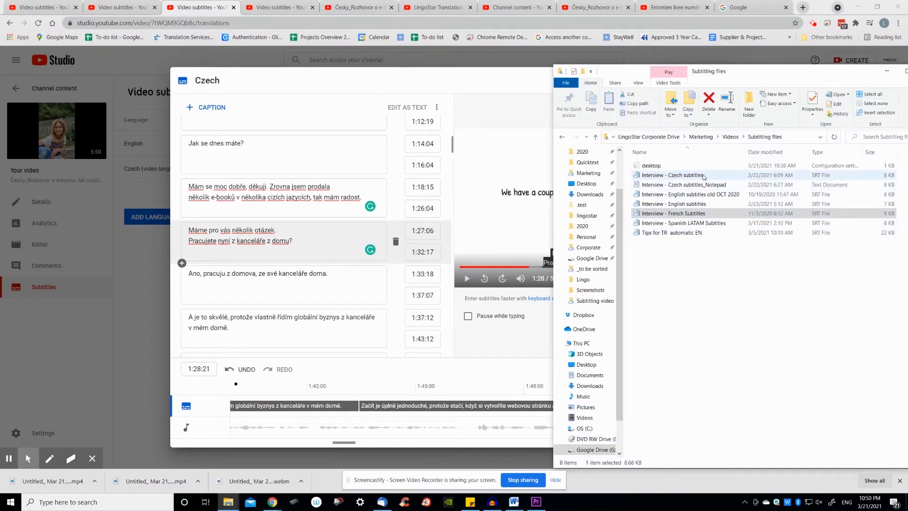
View the Czech subtitles text file maximized in Notepad with its numbered timestamped captions
double_click(683, 184)
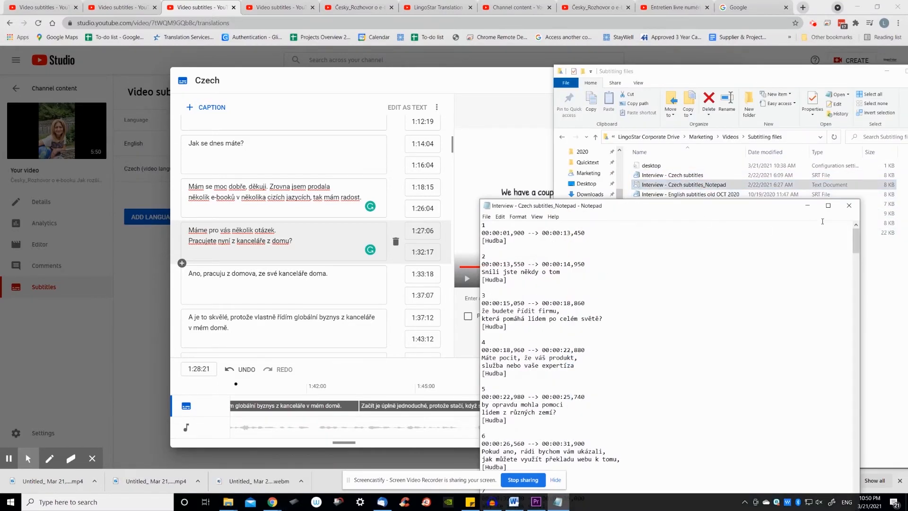
click(829, 206)
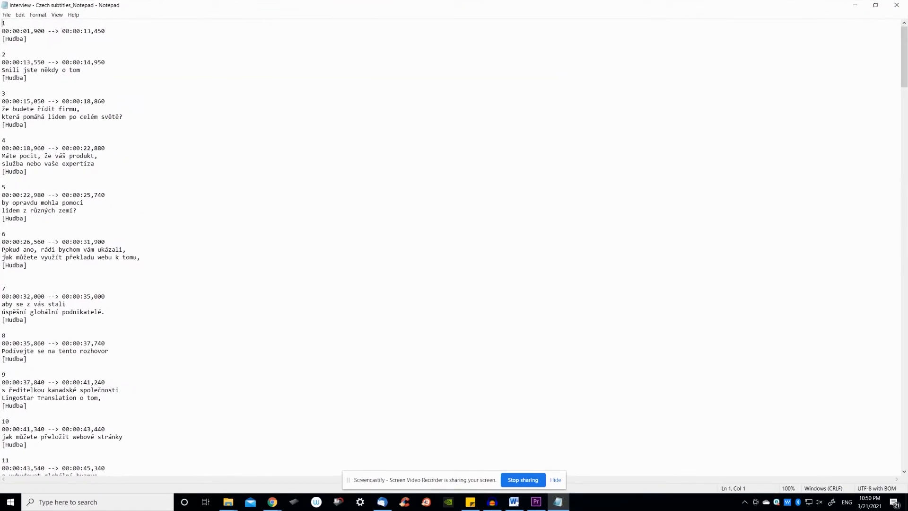
mouse_move(889, 47)
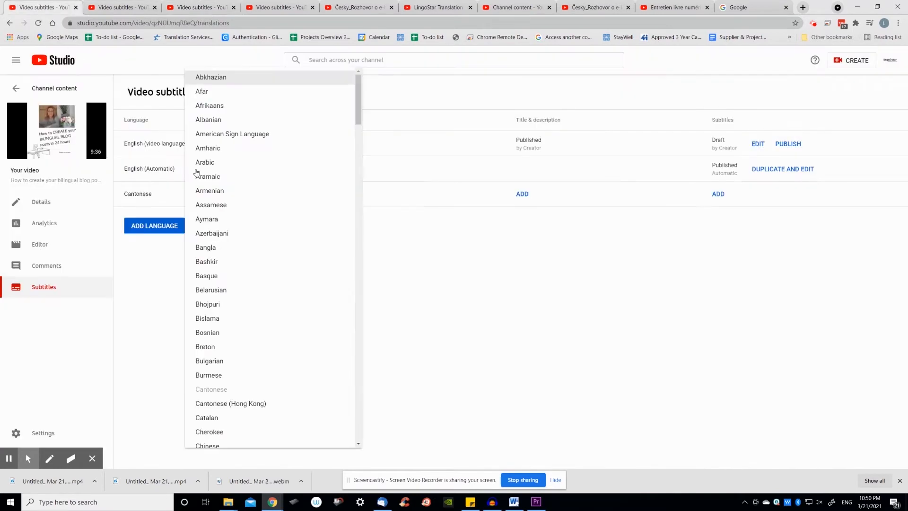
Add Armenian as a subtitle language and bring up its title-and-description form
click(154, 225)
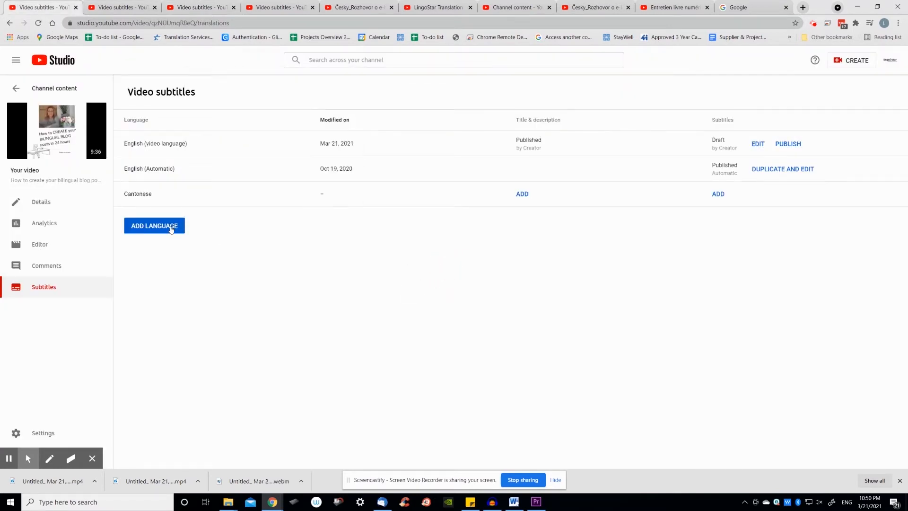
click(154, 225)
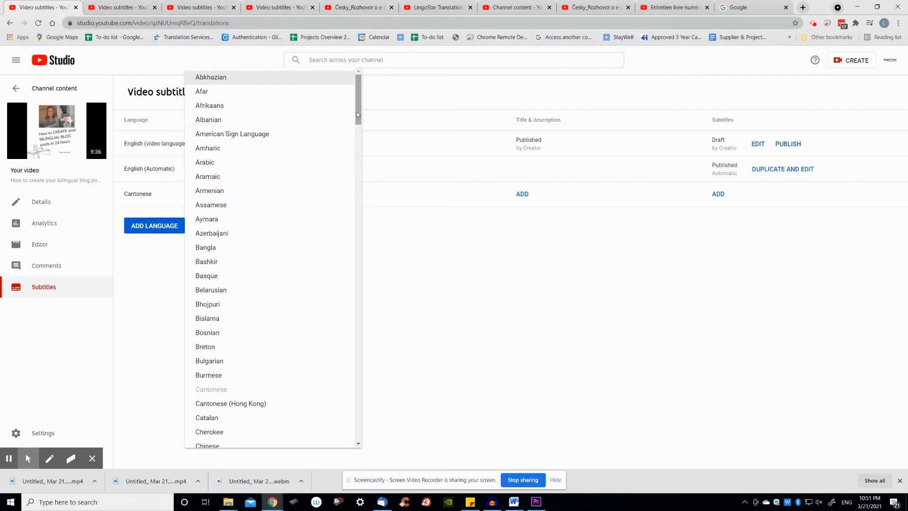
click(210, 191)
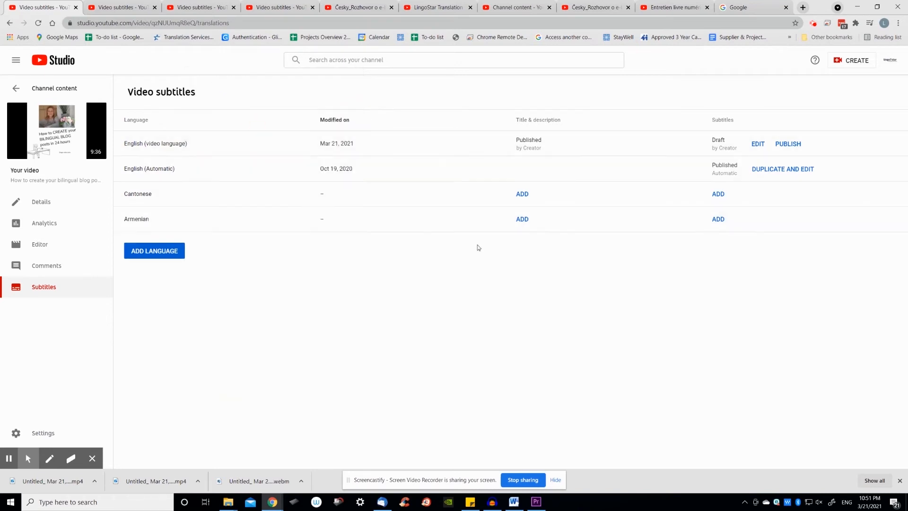
click(522, 219)
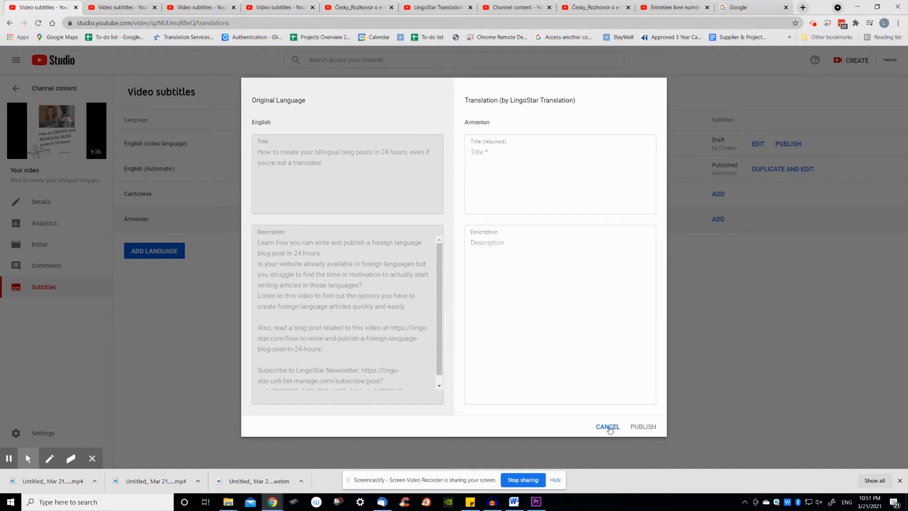
Cancel the Armenian title form and close all leftover File Explorer windows from the taskbar
click(607, 427)
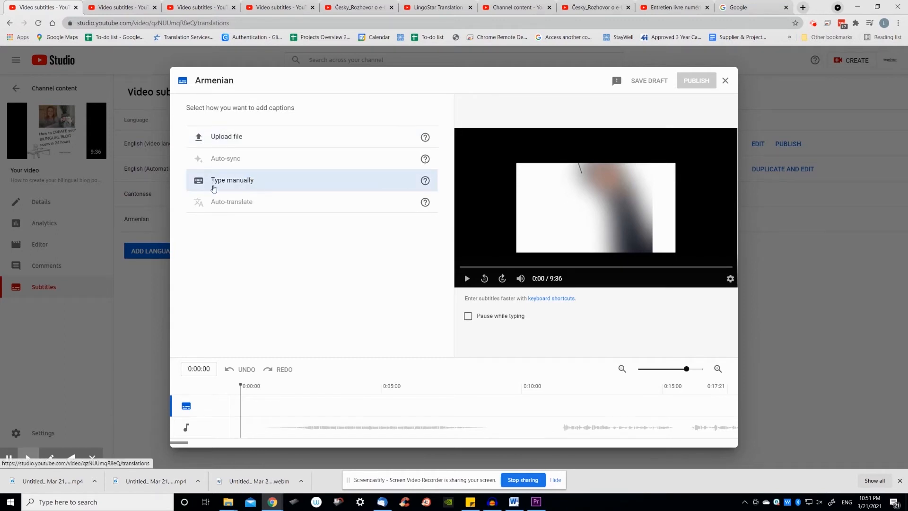
mouse_move(228, 219)
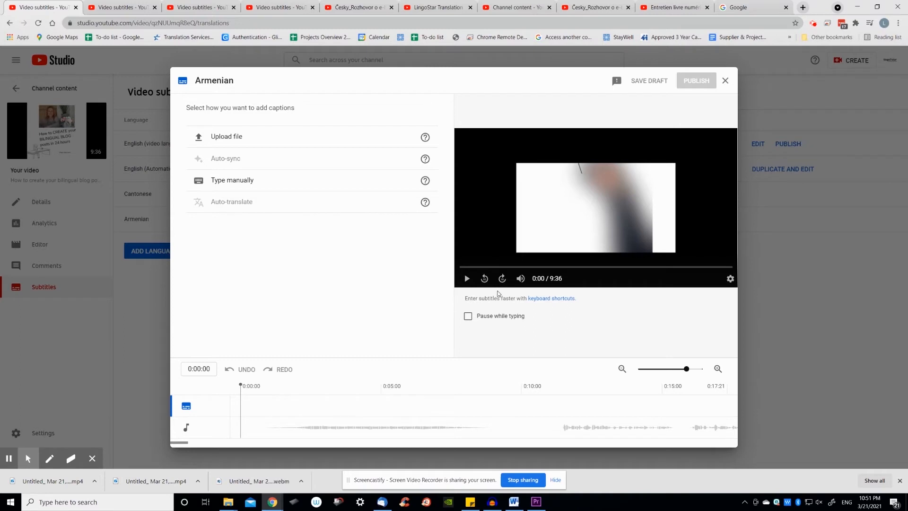
mouse_move(725, 80)
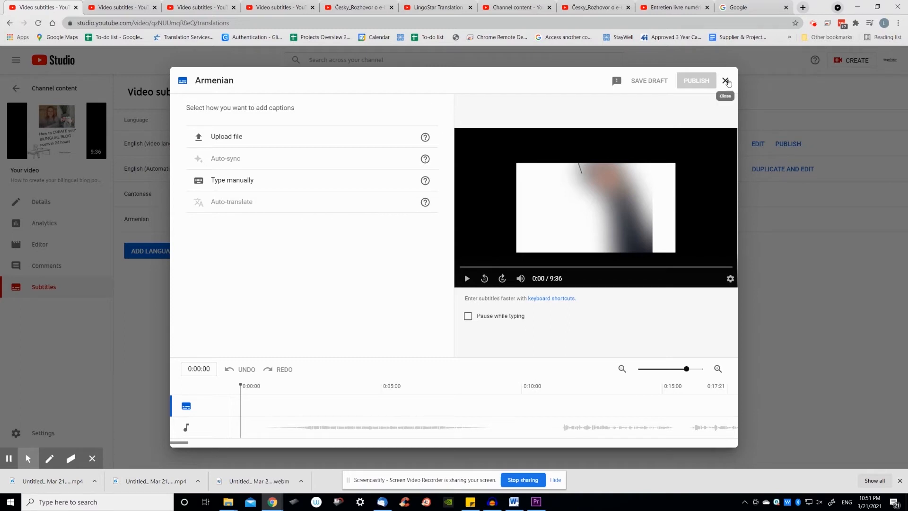
mouse_move(425, 139)
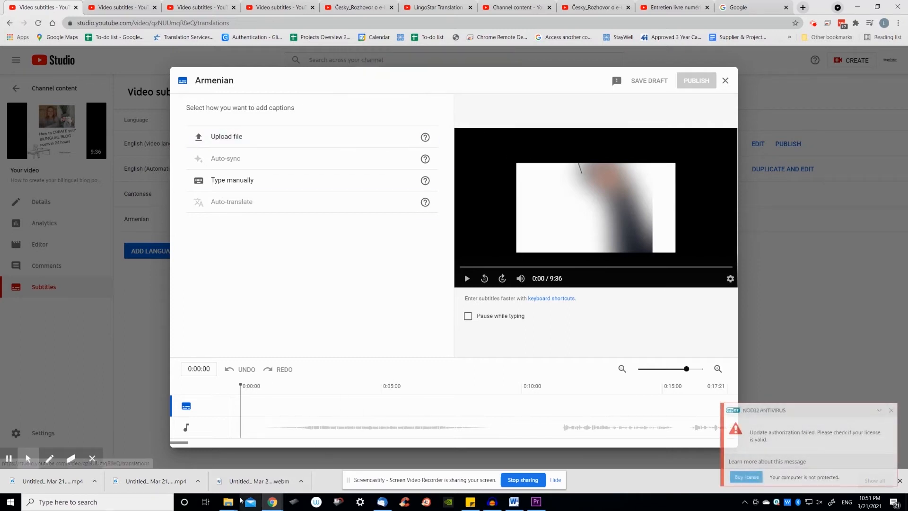
right_click(228, 502)
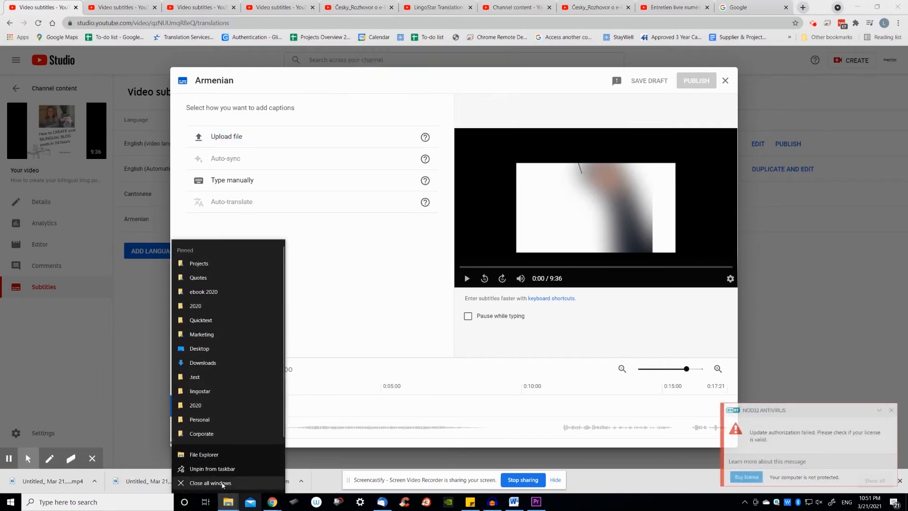
click(204, 454)
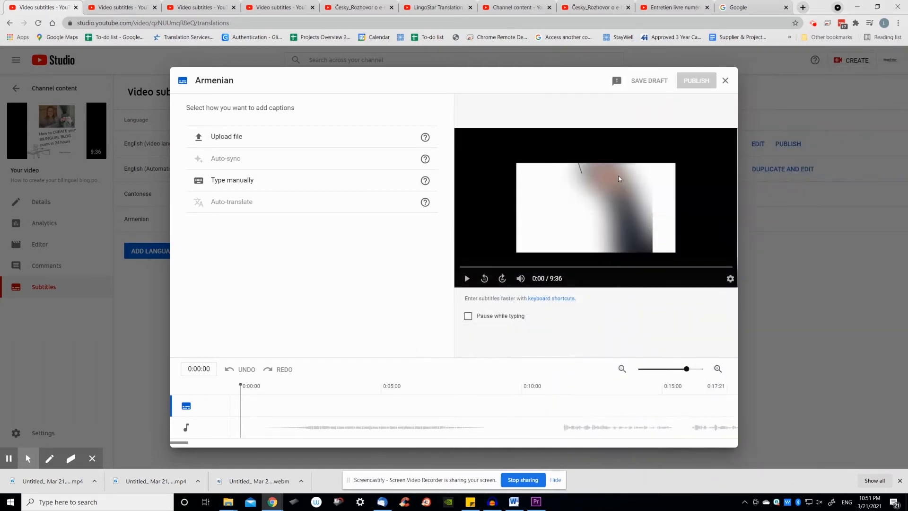
mouse_move(582, 218)
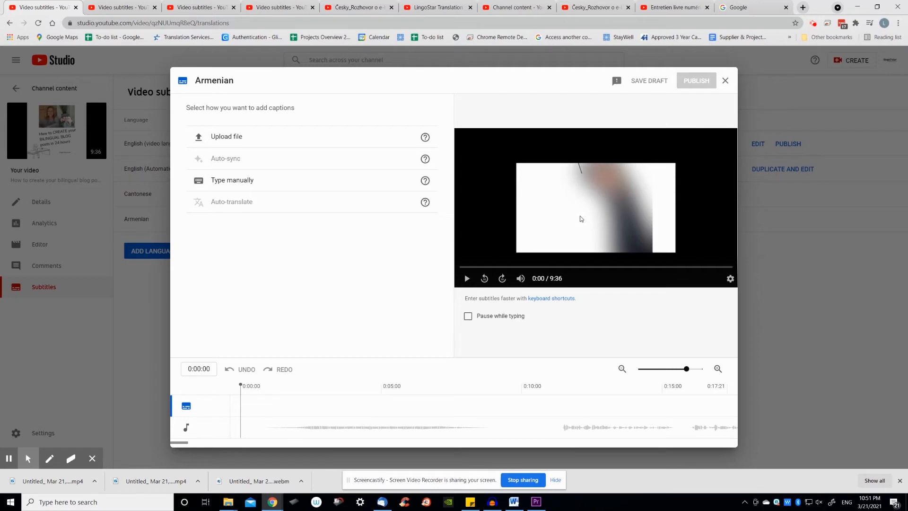
mouse_move(528, 212)
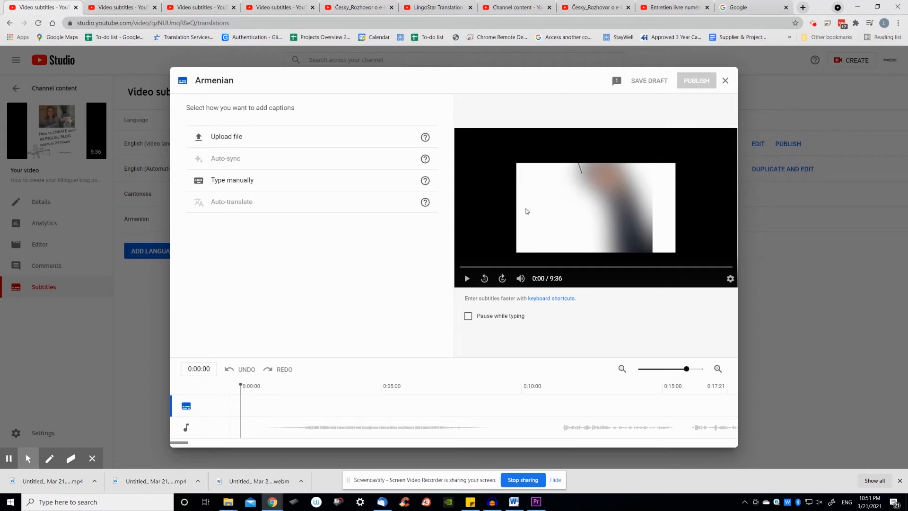
Upload the Spanish LATAM Subtitles SRT file, with timing, into the Armenian caption editor
click(224, 136)
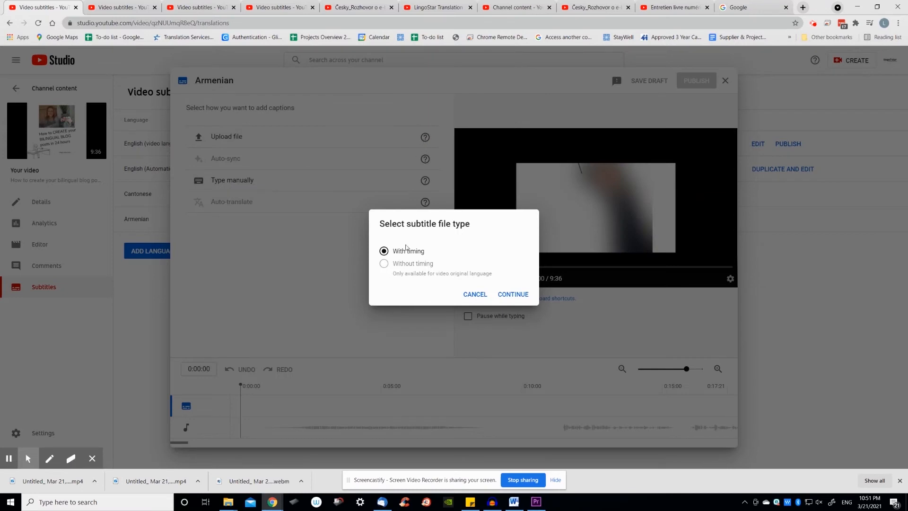
click(513, 294)
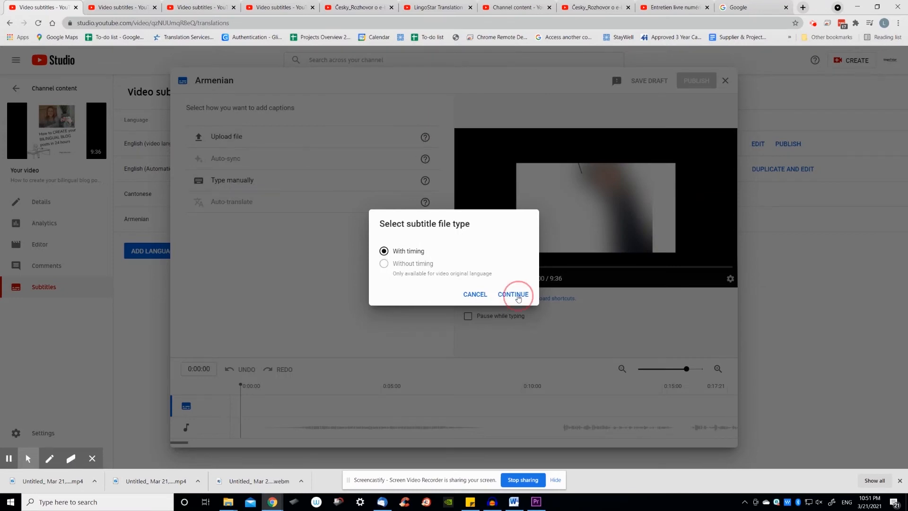
click(513, 293)
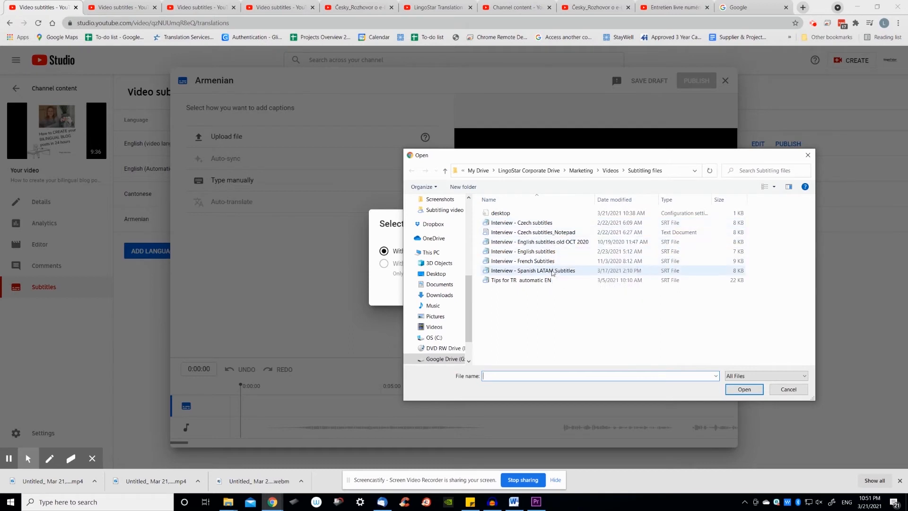
click(533, 271)
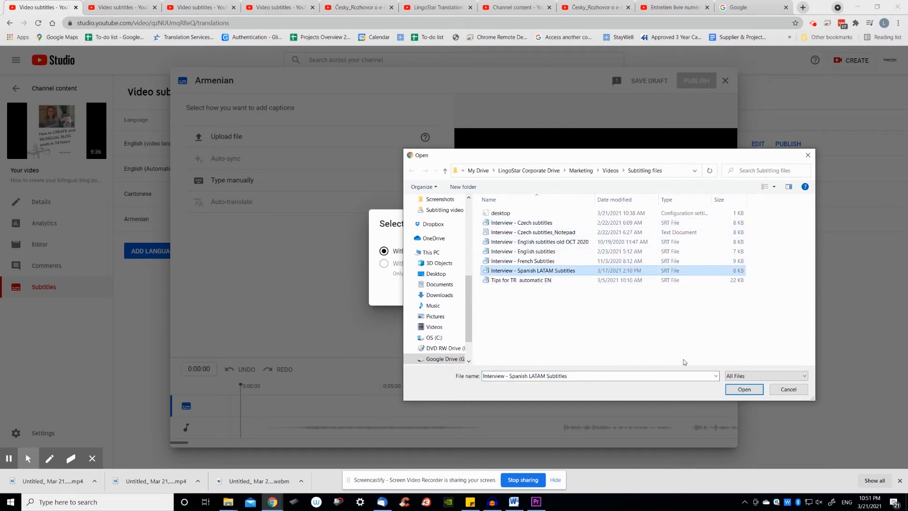
click(743, 388)
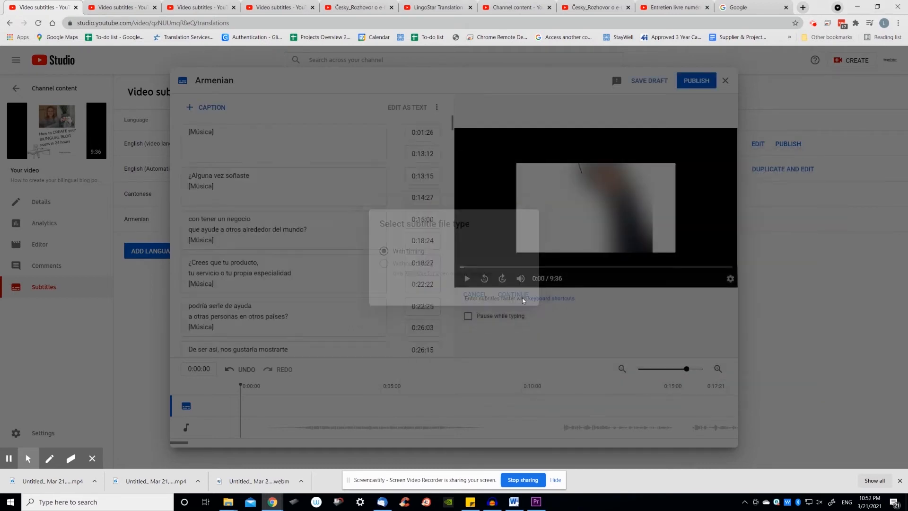
click(512, 294)
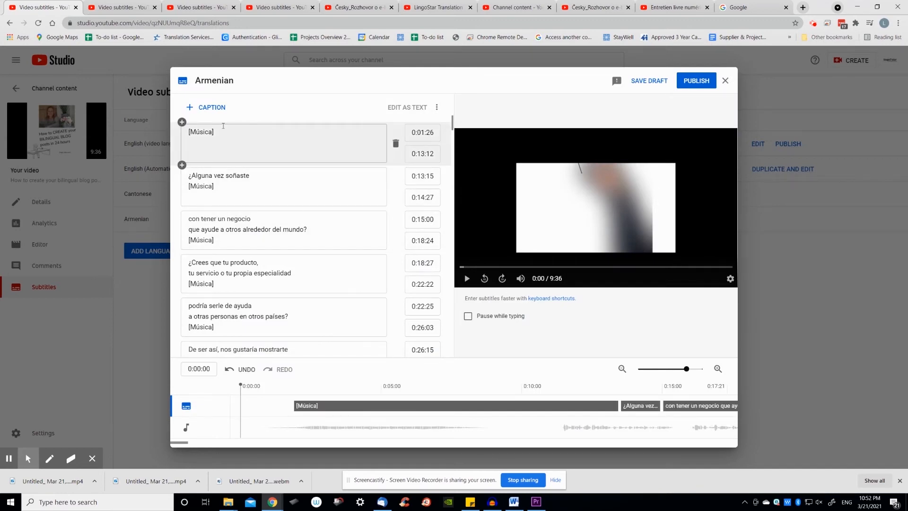
click(271, 229)
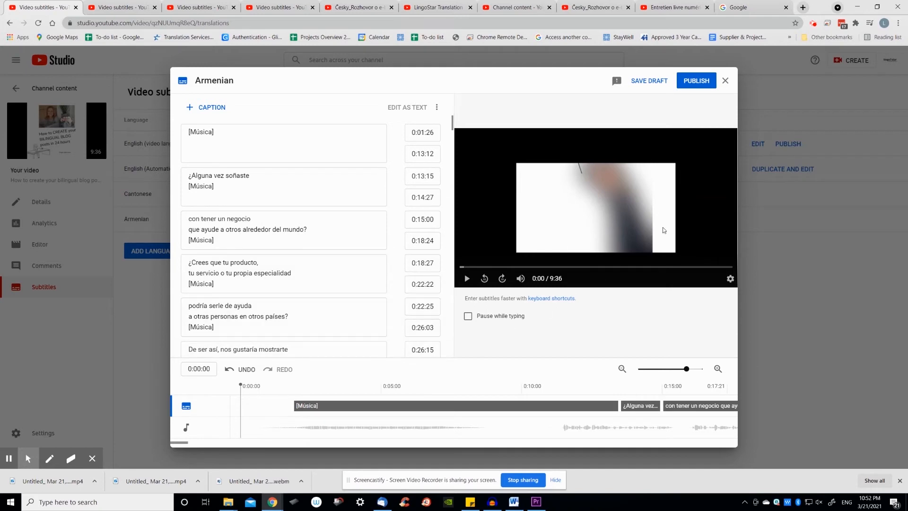
Close the Armenian editor and discard the uploaded captions
click(725, 80)
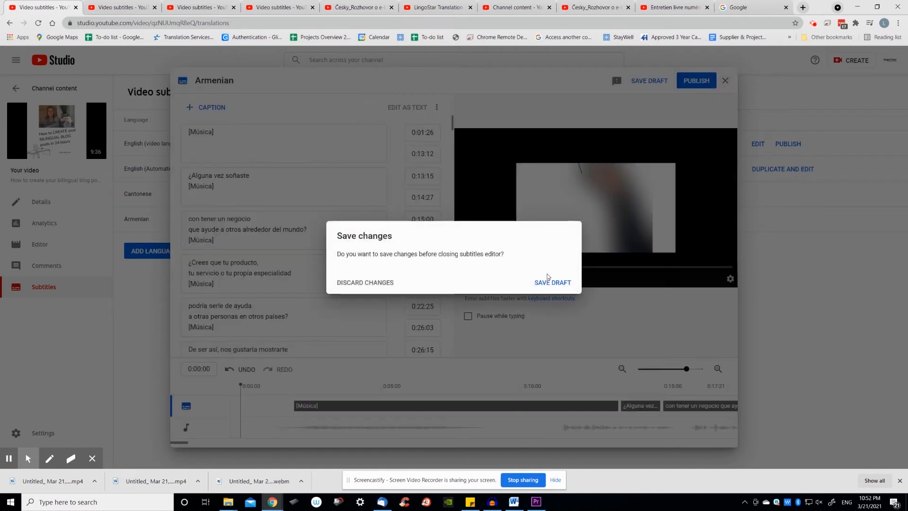
click(365, 282)
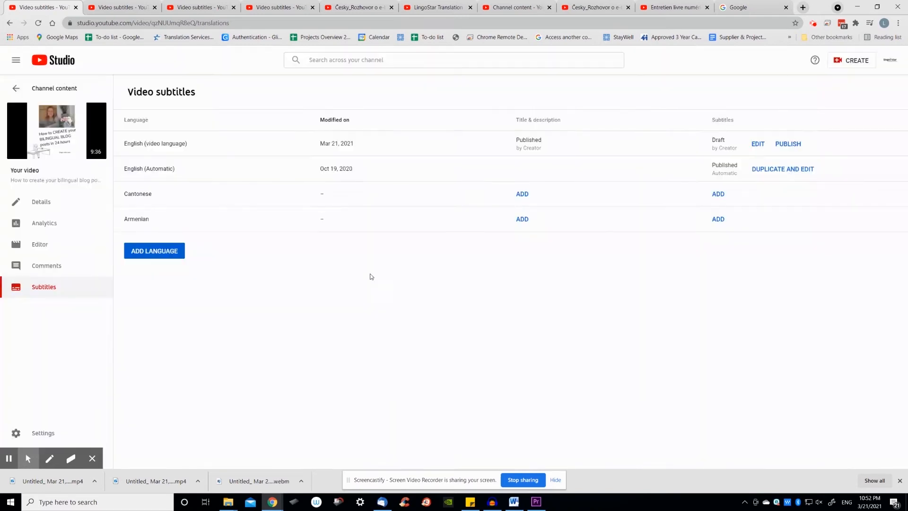
Add Amharic as a subtitle language for the bilingual blog video
click(154, 251)
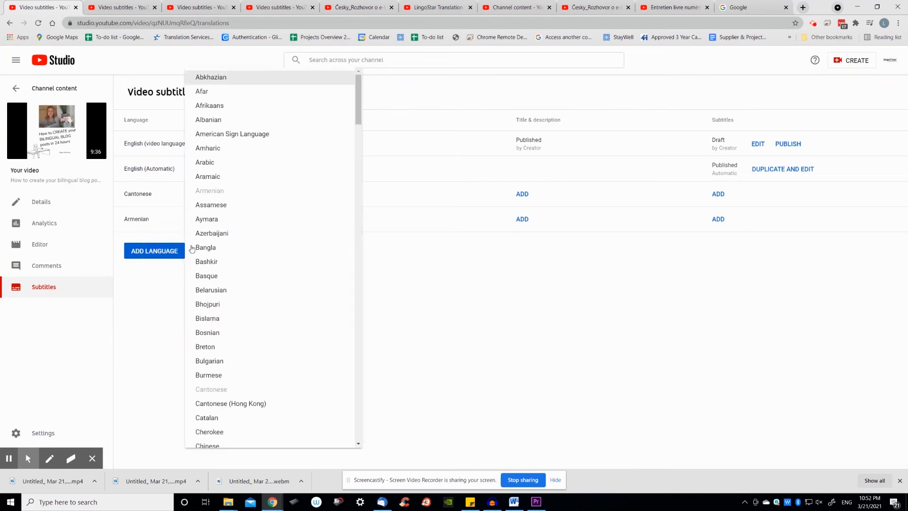
click(208, 148)
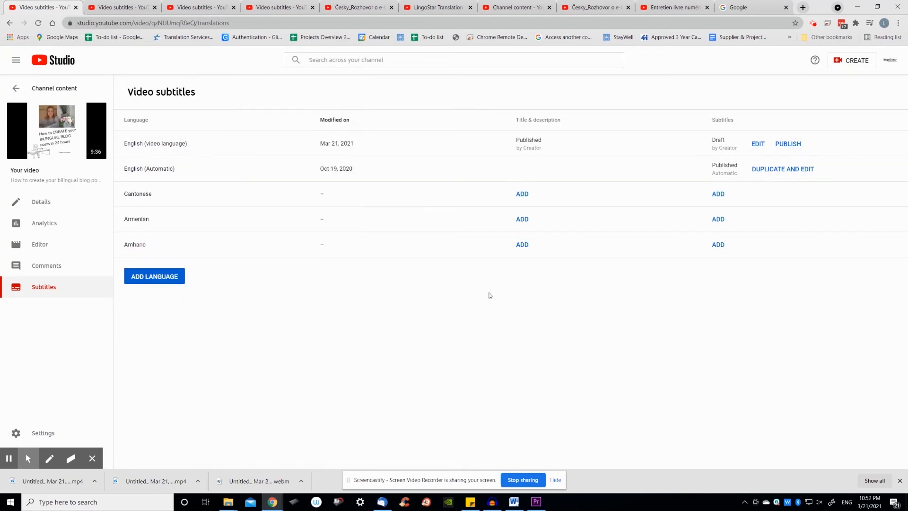
mouse_move(708, 256)
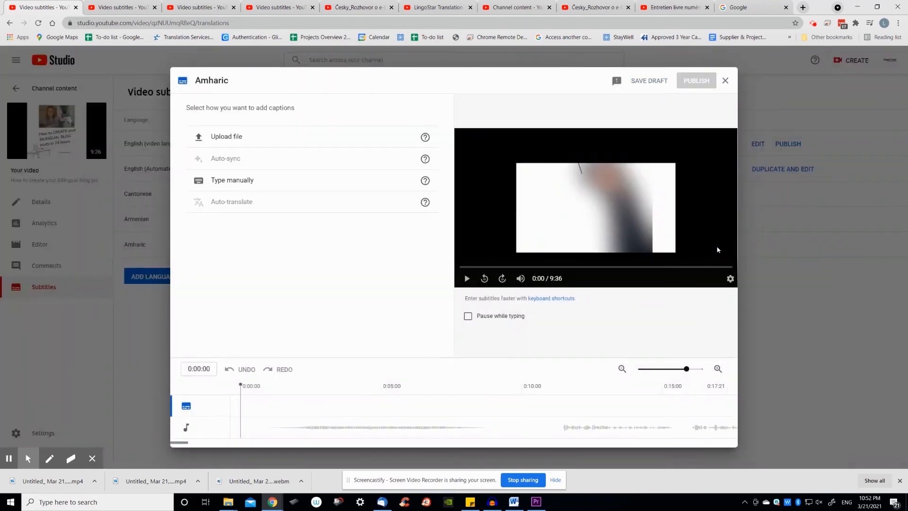
mouse_move(424, 181)
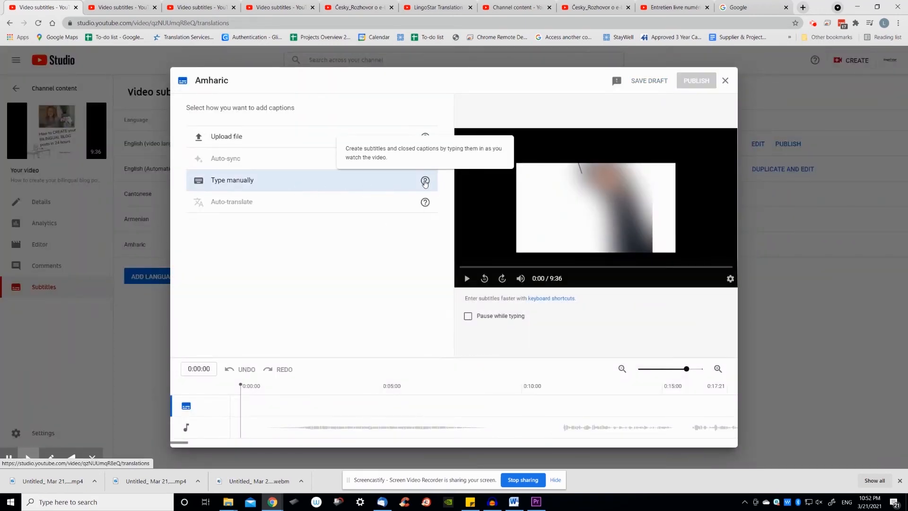
mouse_move(424, 202)
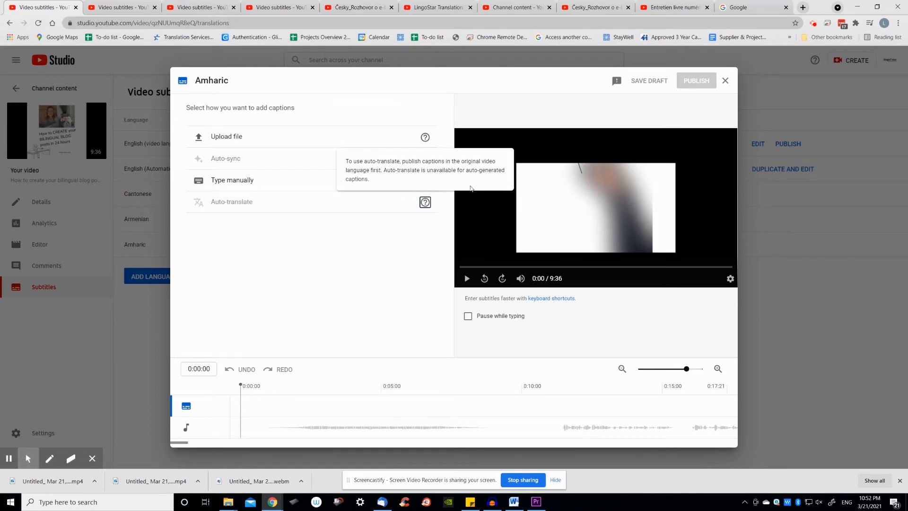
mouse_move(314, 193)
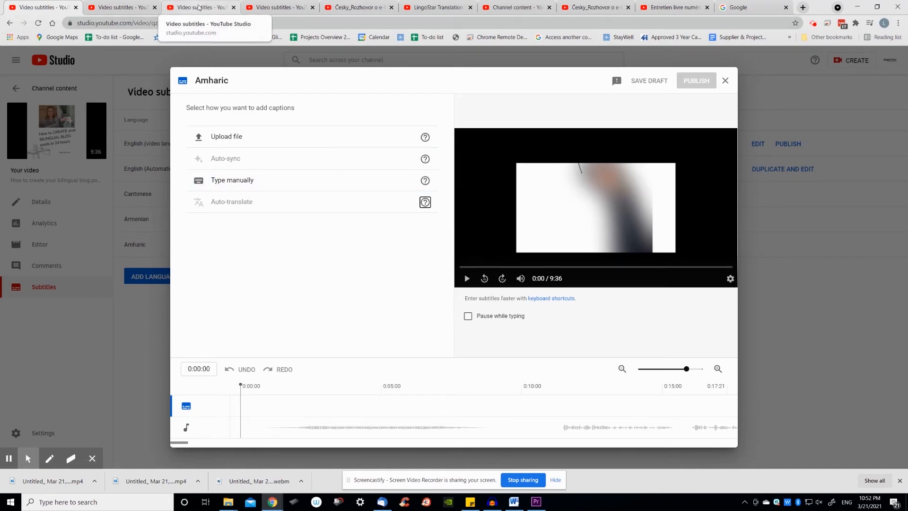
Switch to the freelance translator video's subtitles page and close its Arabic editor
click(197, 7)
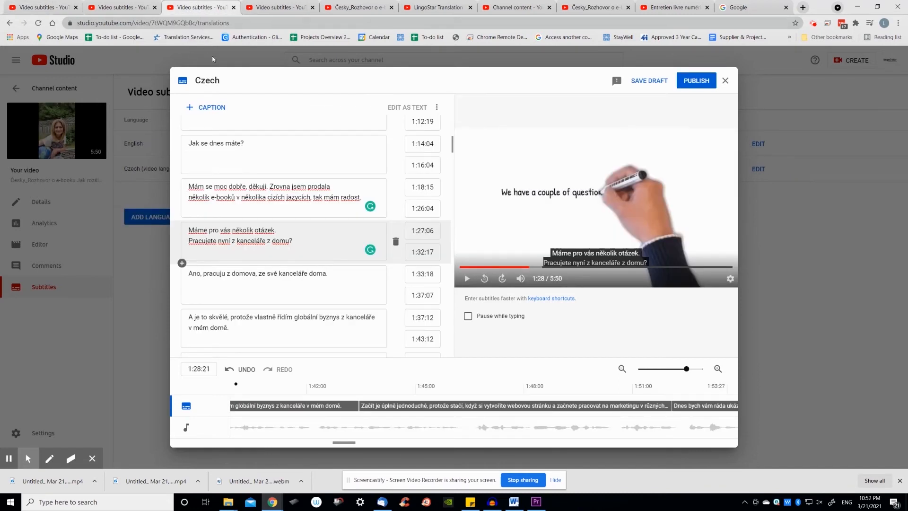
click(118, 8)
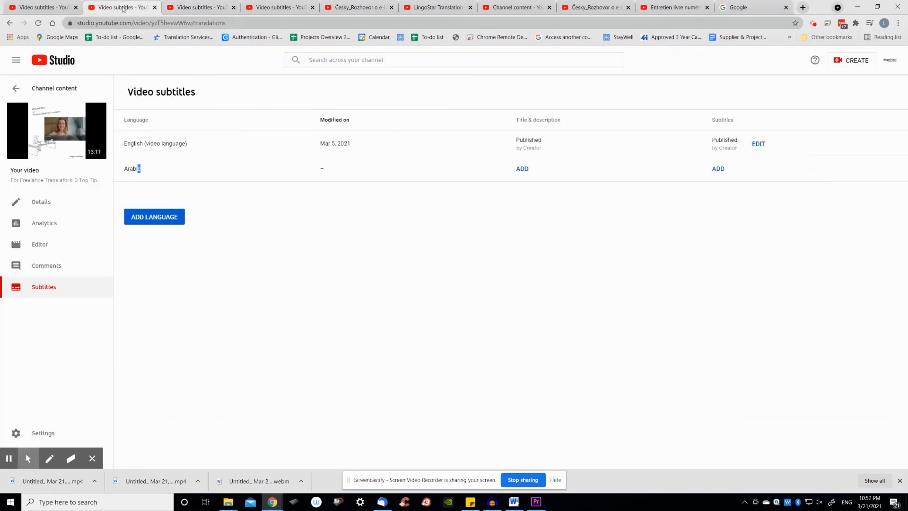
mouse_move(733, 166)
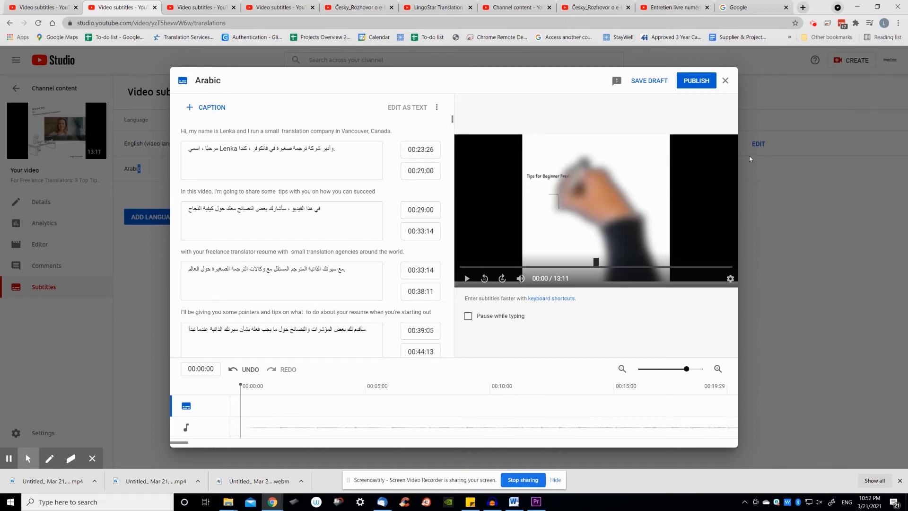
click(724, 80)
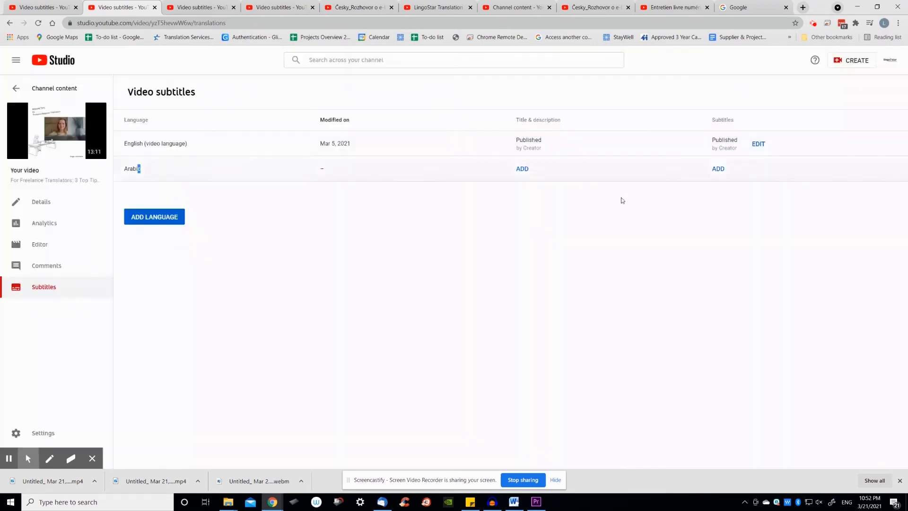
mouse_move(406, 168)
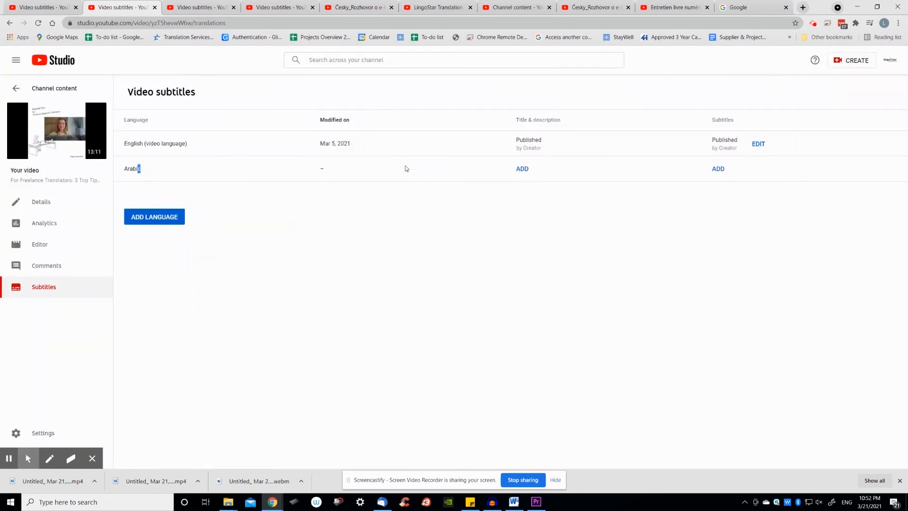
mouse_move(302, 4)
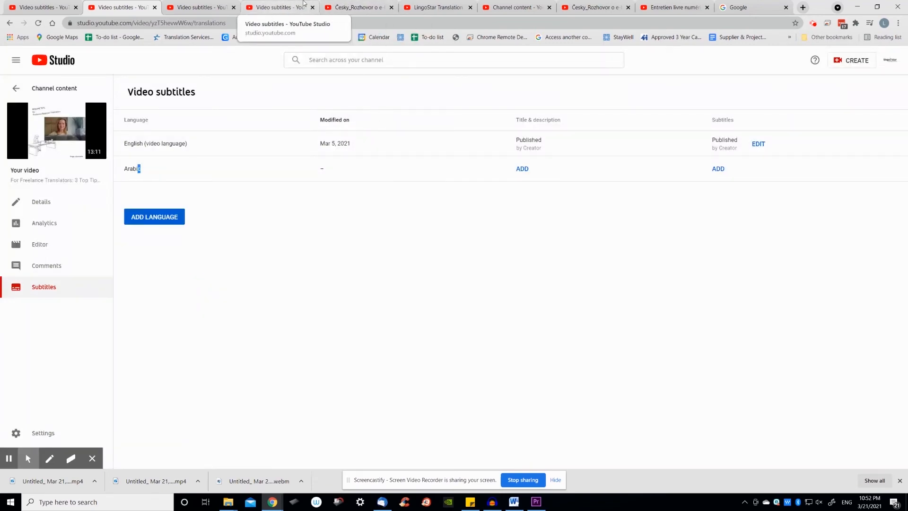
Switch browser tabs to the LingoStar Translation channel home page
click(360, 7)
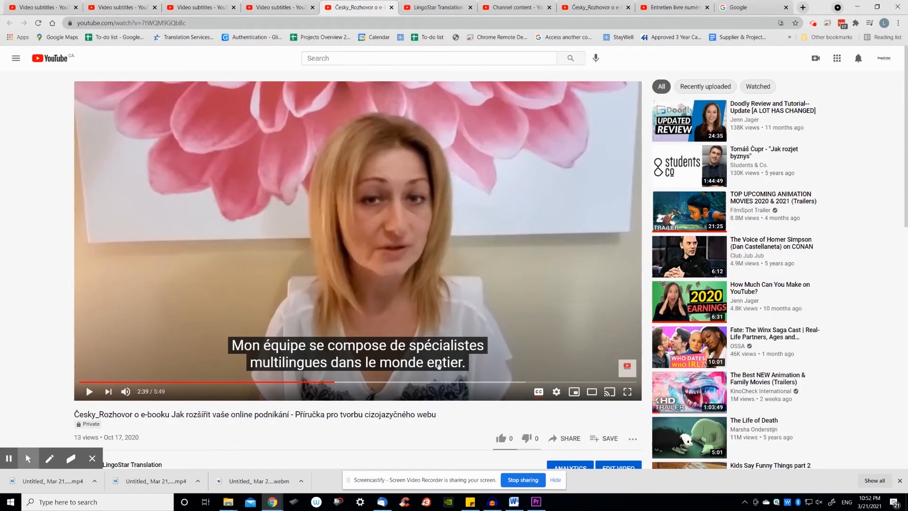
click(436, 8)
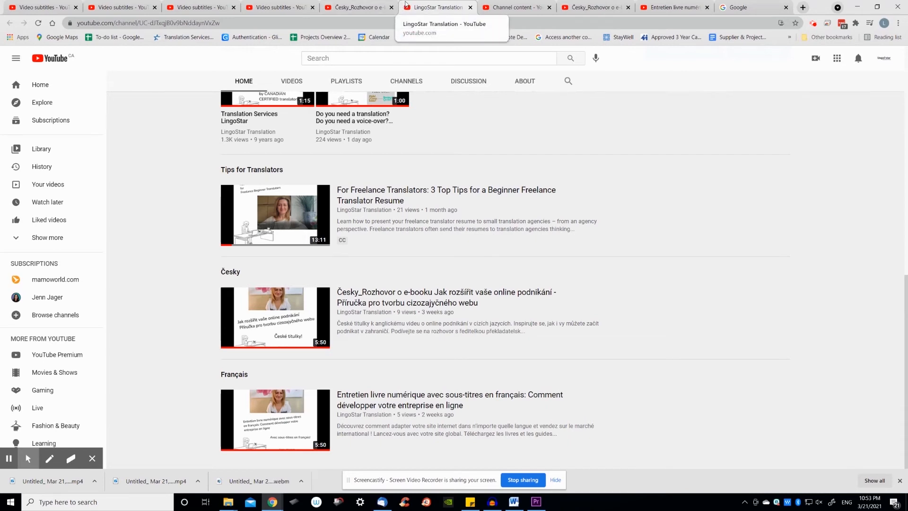
mouse_move(113, 6)
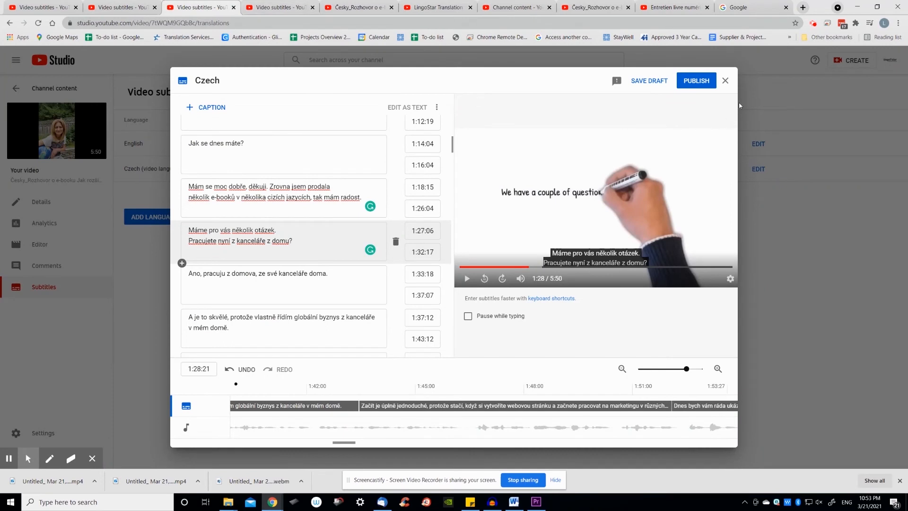
Close the Czech subtitle editor, discarding unsaved changes
click(724, 80)
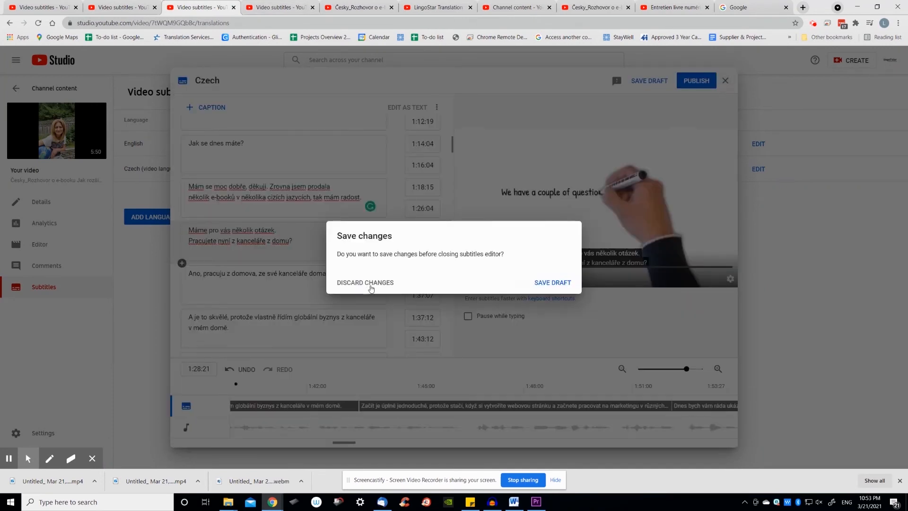
click(365, 282)
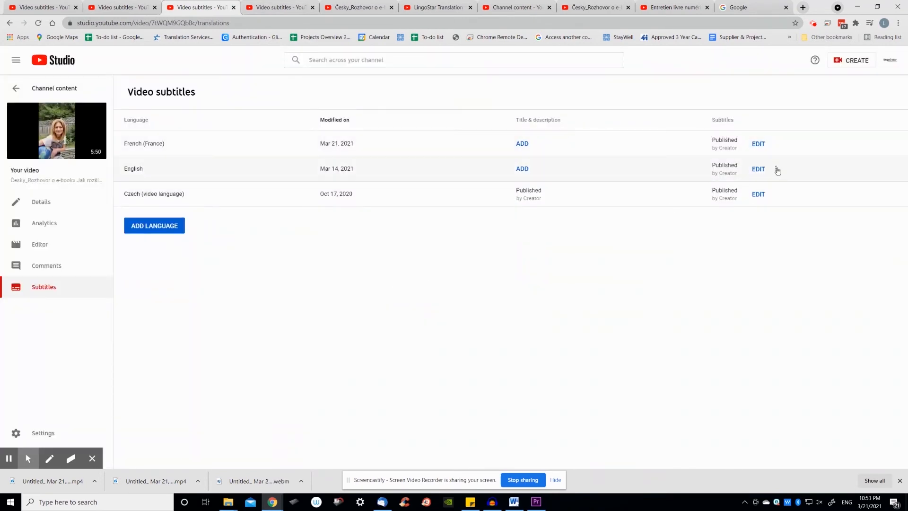
mouse_move(334, 55)
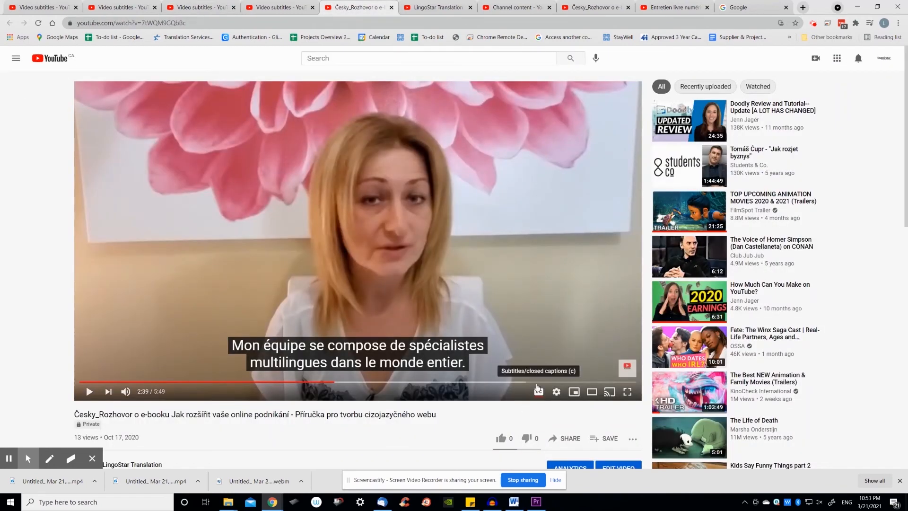
Switch the player's Subtitles/CC to Czech, then English, then back to French (France)
click(538, 391)
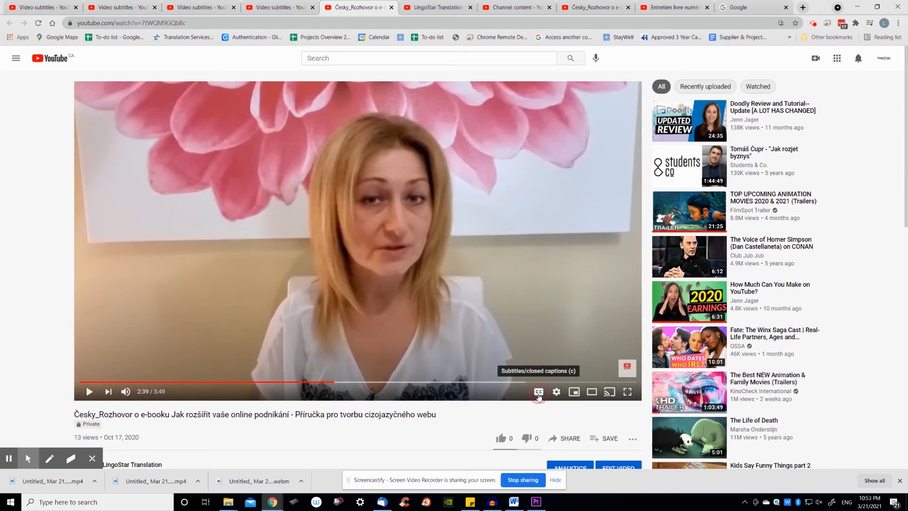
click(556, 391)
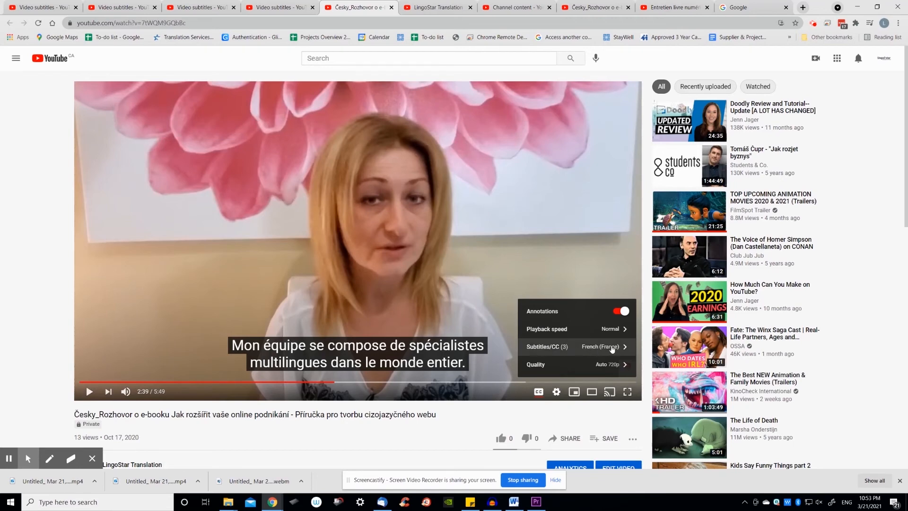
click(574, 346)
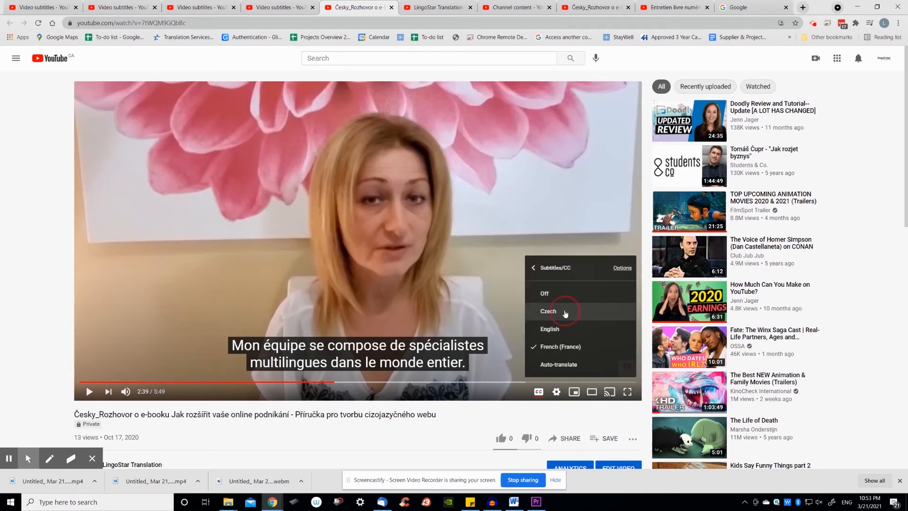
click(562, 312)
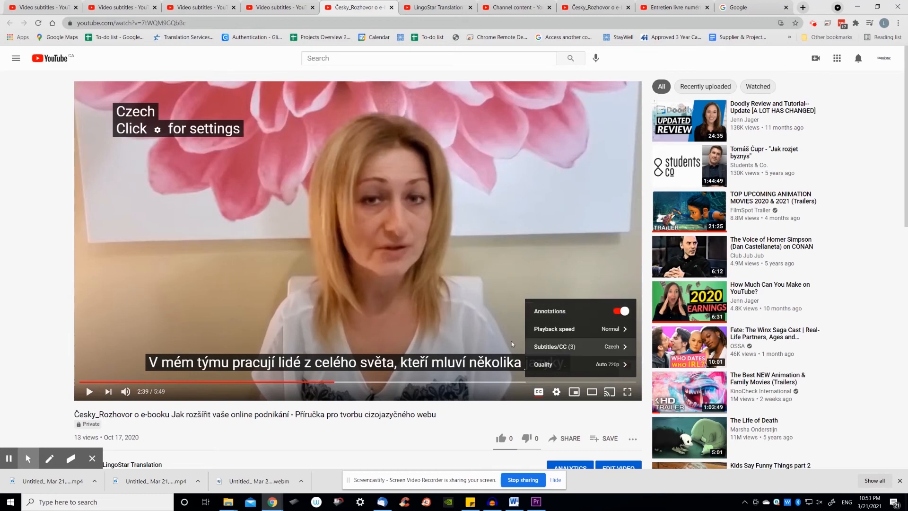
click(563, 346)
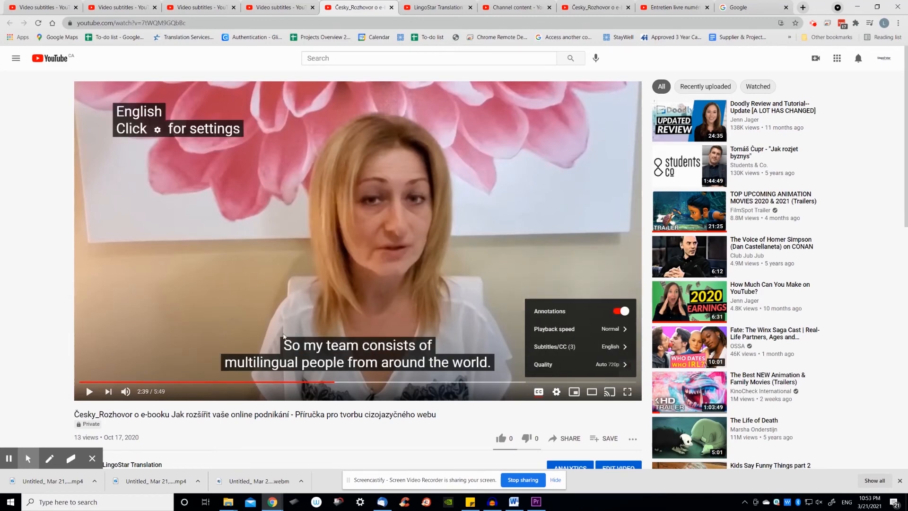
click(554, 346)
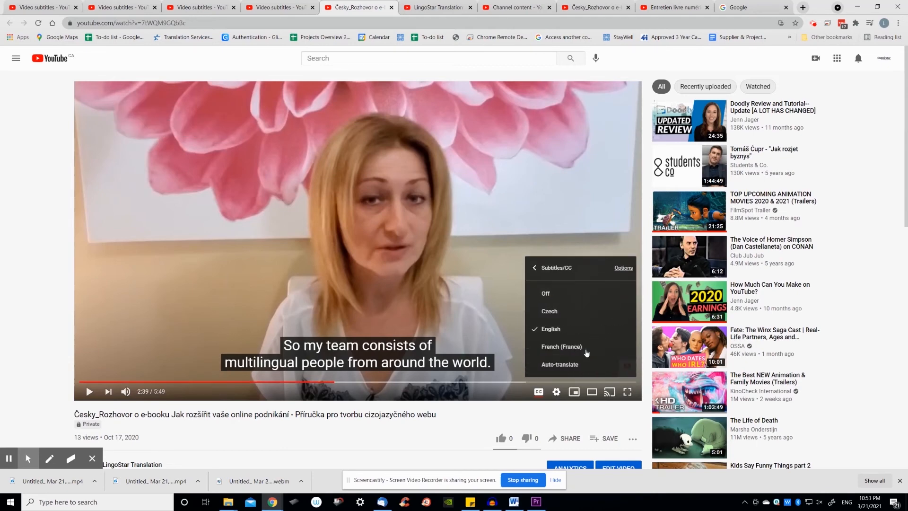
click(561, 346)
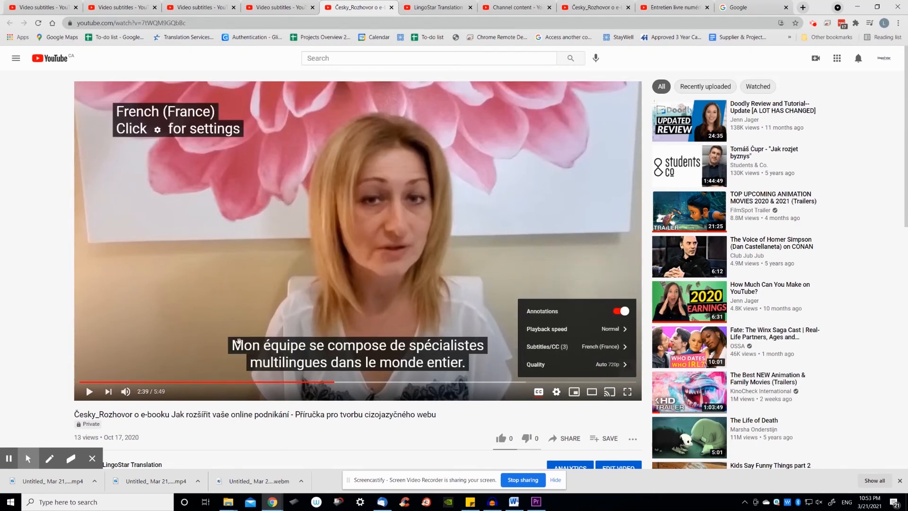
mouse_move(537, 394)
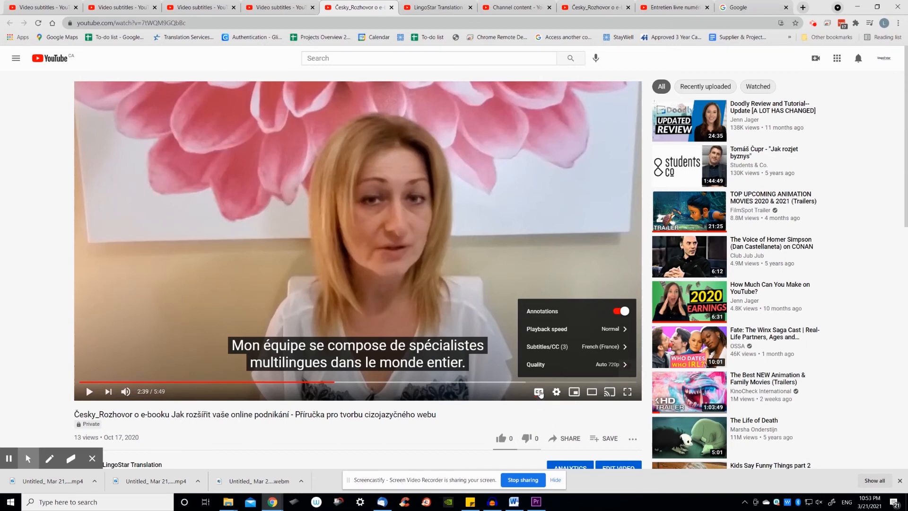
click(546, 346)
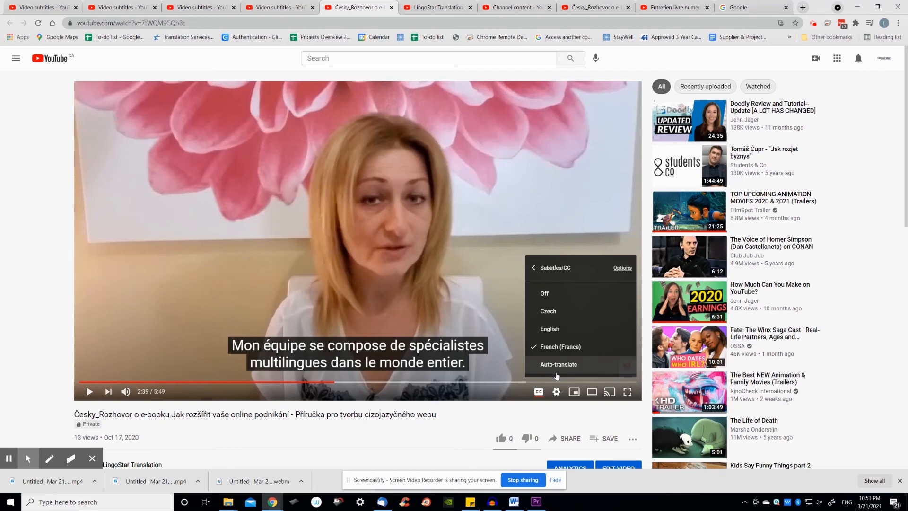
mouse_move(556, 370)
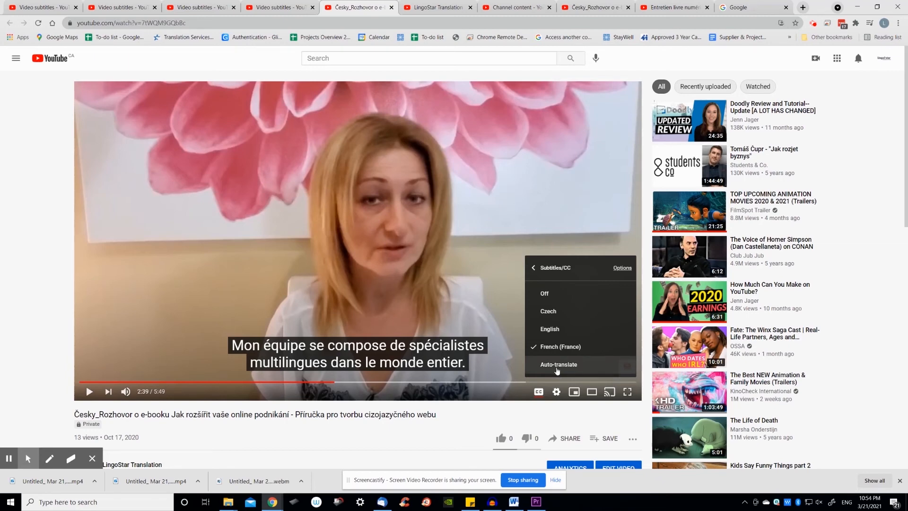
mouse_move(550, 359)
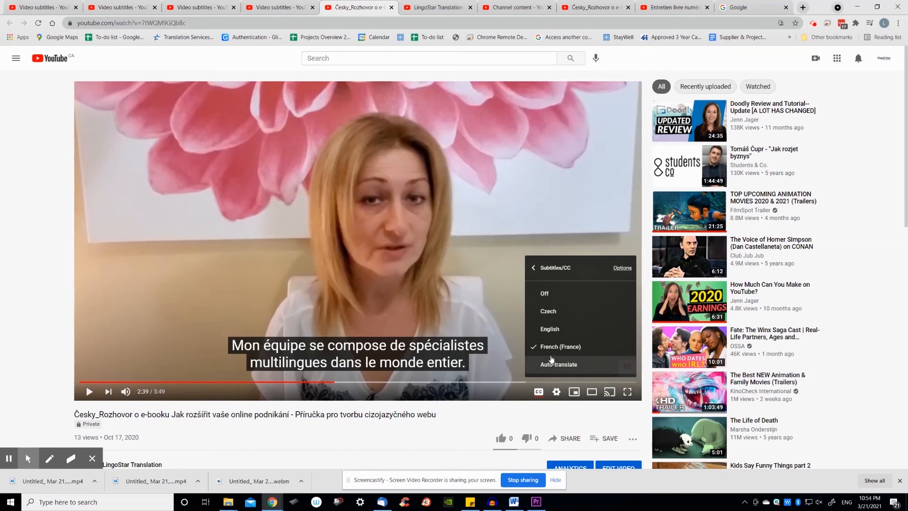
Return to the LingoStar channel page and switch to the French e-book interview video
click(435, 7)
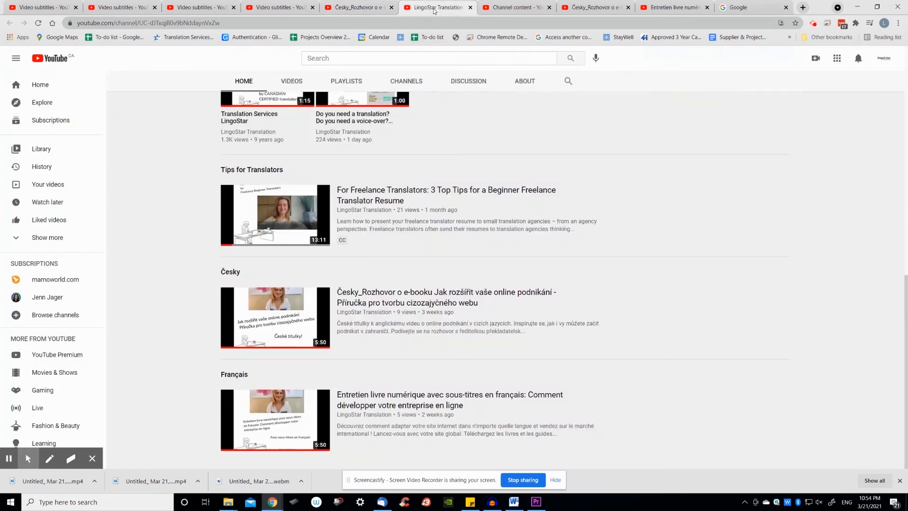
mouse_move(271, 332)
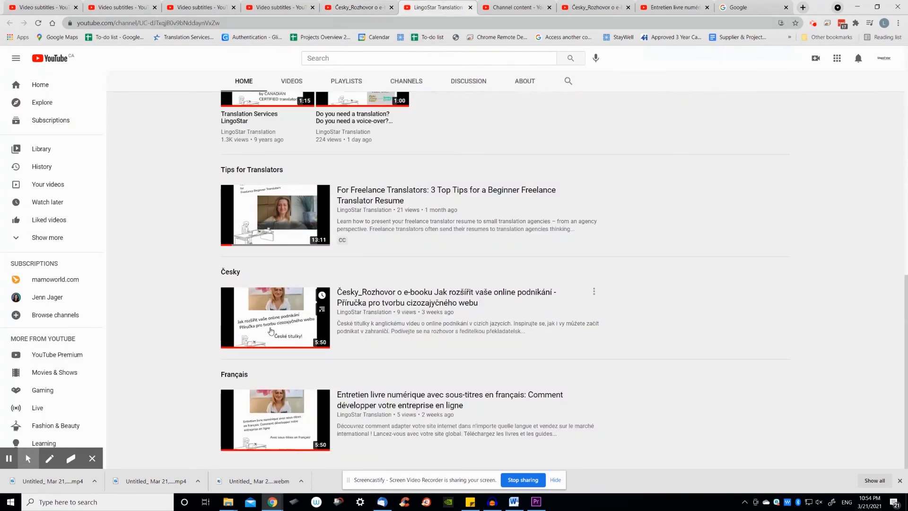
mouse_move(255, 388)
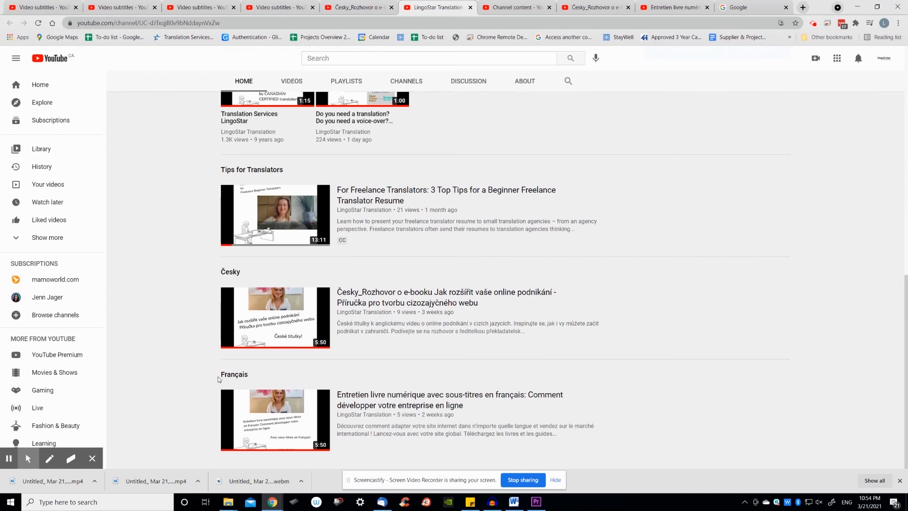
mouse_move(223, 380)
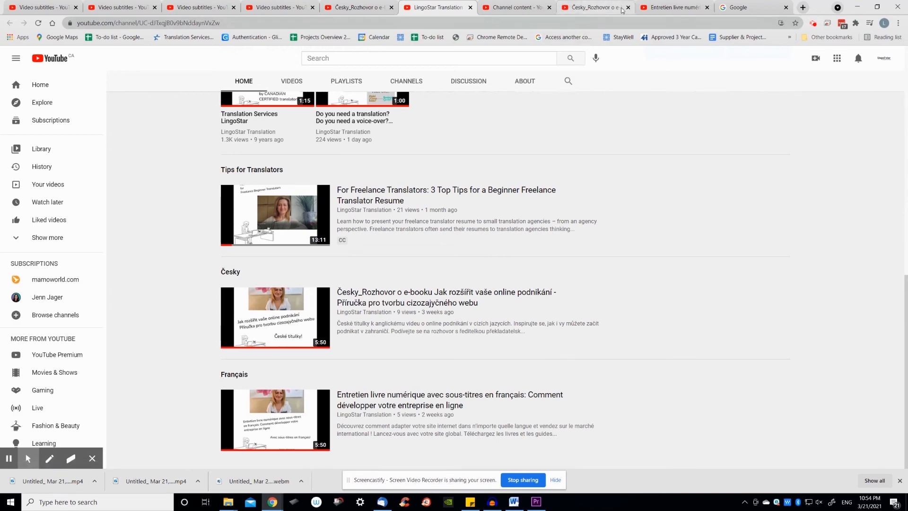
click(274, 420)
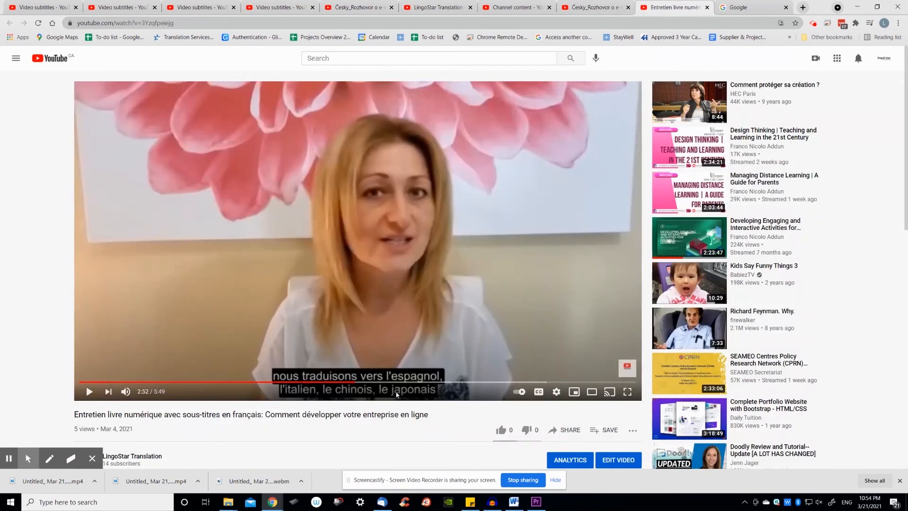